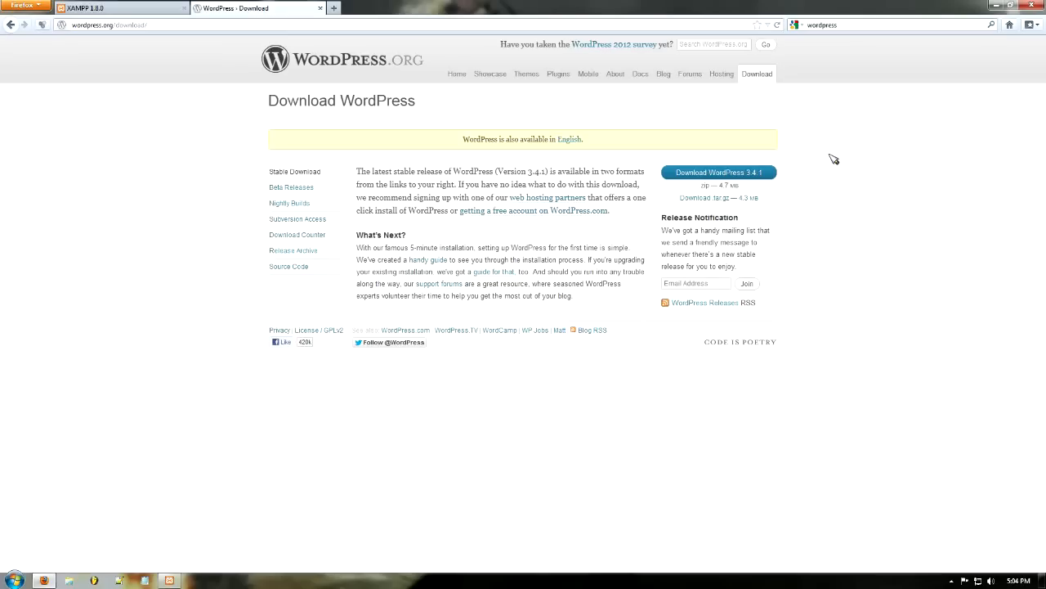
mouse_move(711, 198)
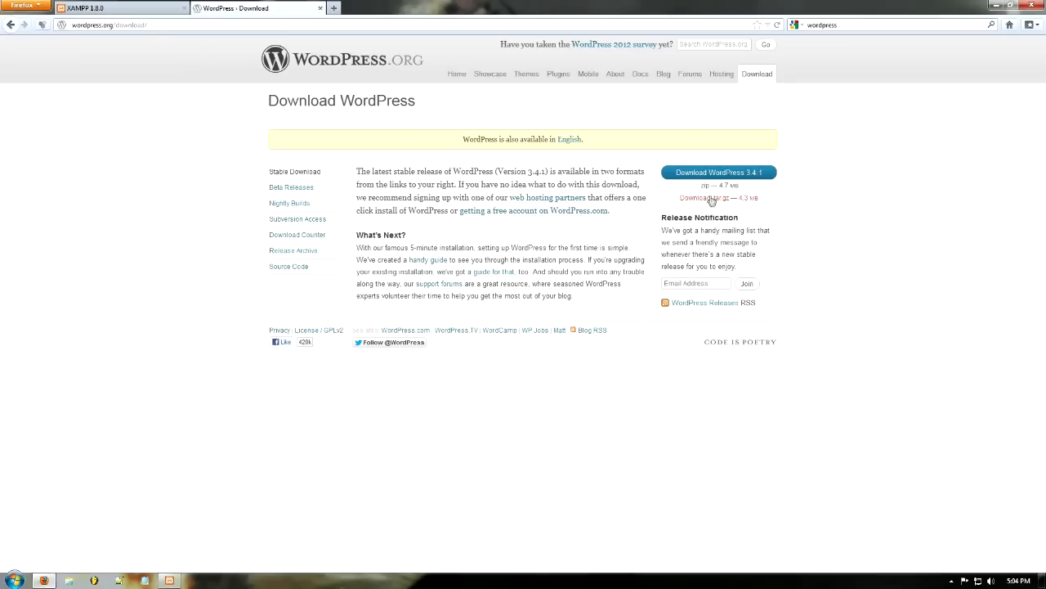
mouse_move(320, 9)
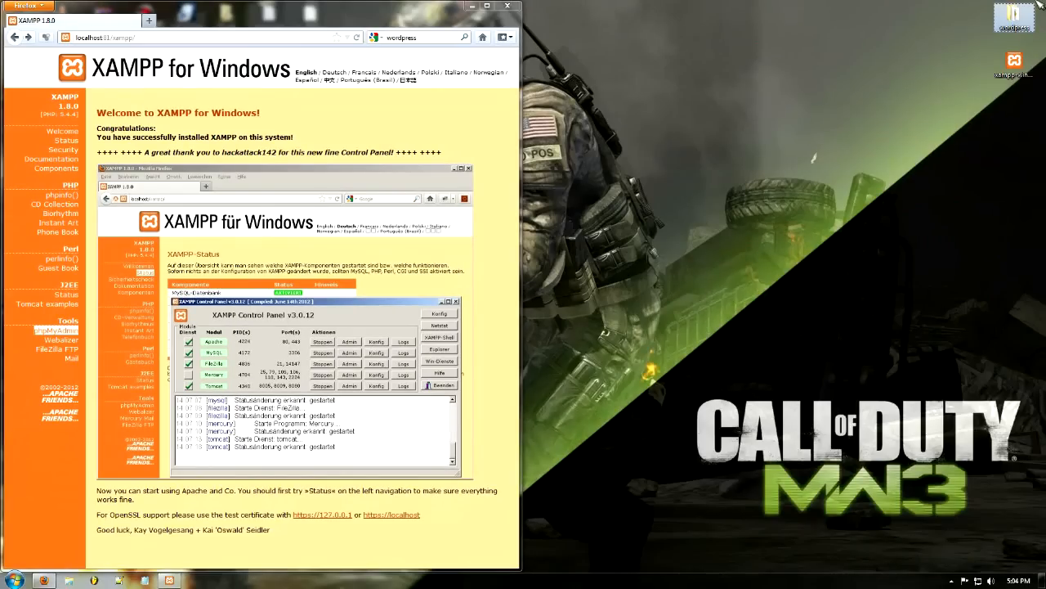
mouse_move(1028, 20)
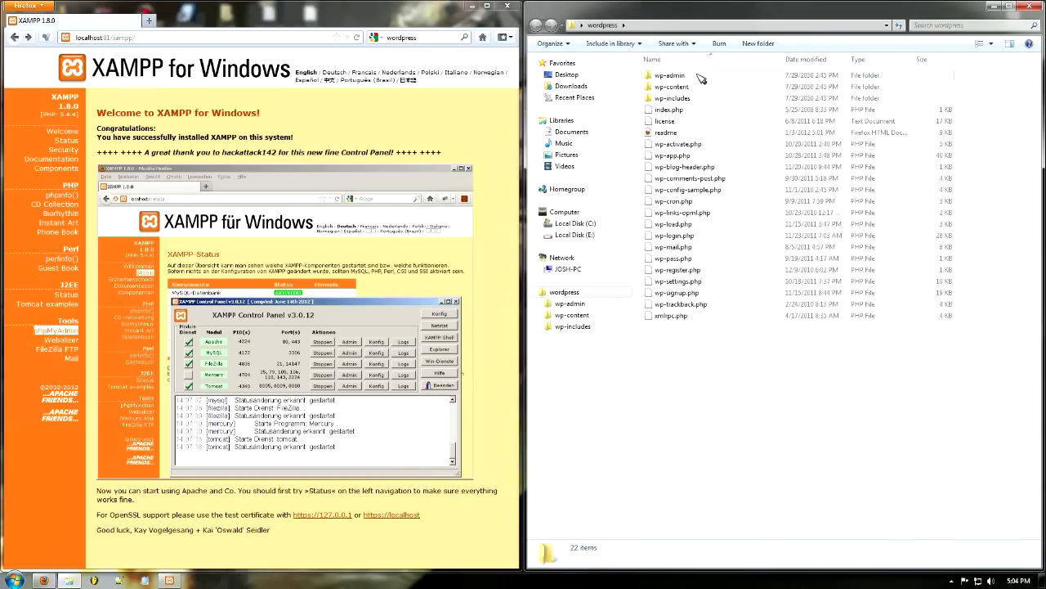
mouse_move(680, 77)
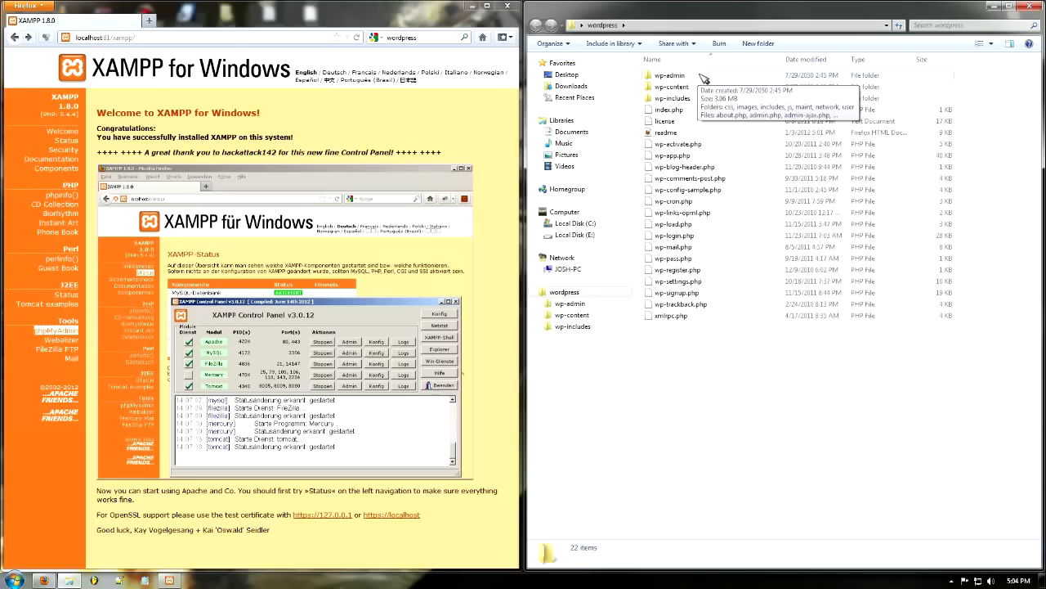
Open install.php from the wp-admin folder in Firefox, which reports PHP is not running.
double_click(667, 72)
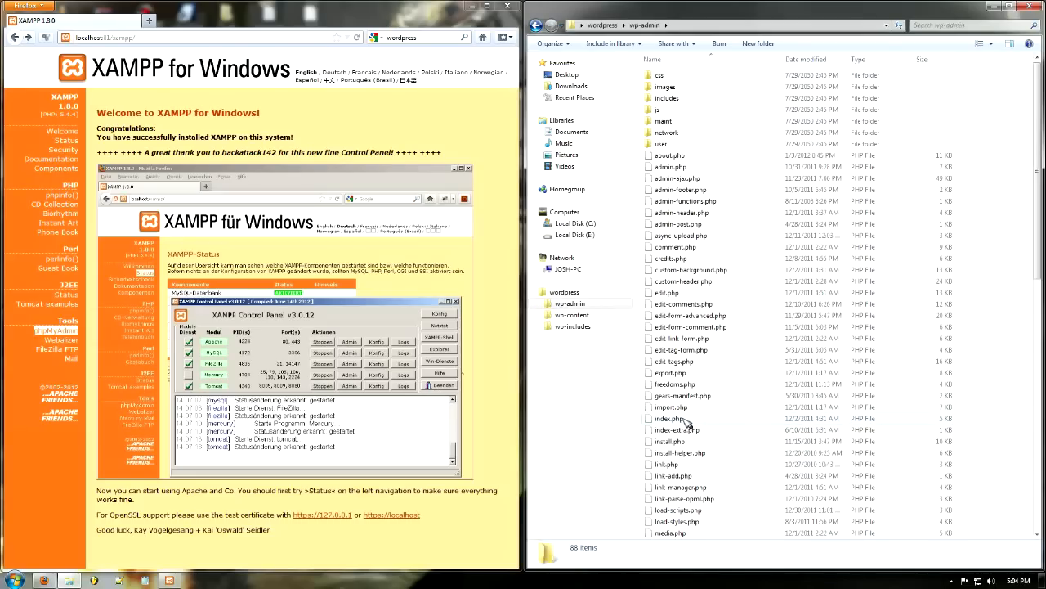
left_click(670, 441)
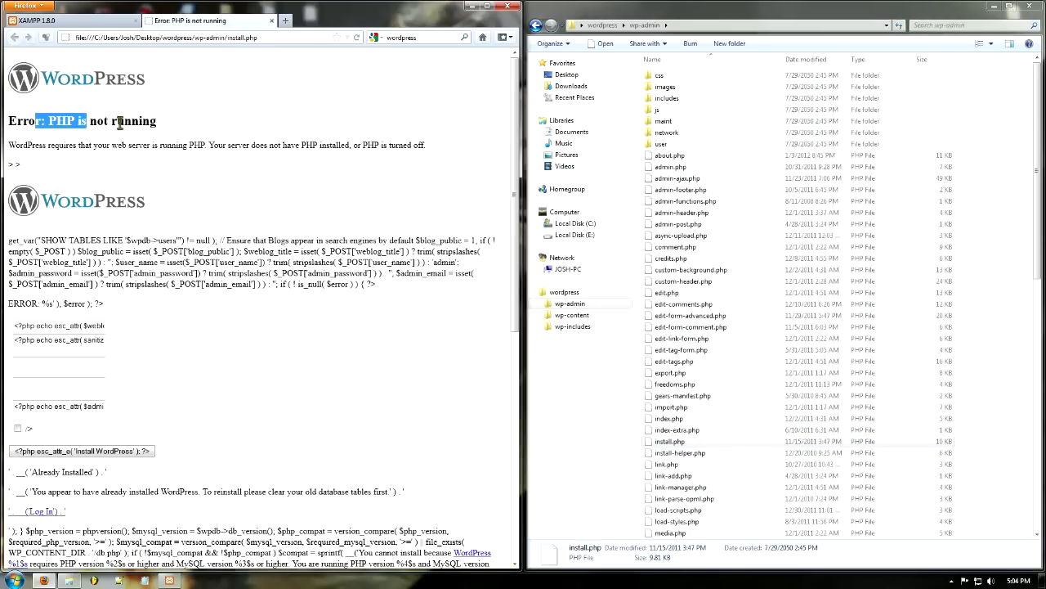
left_click(345, 216)
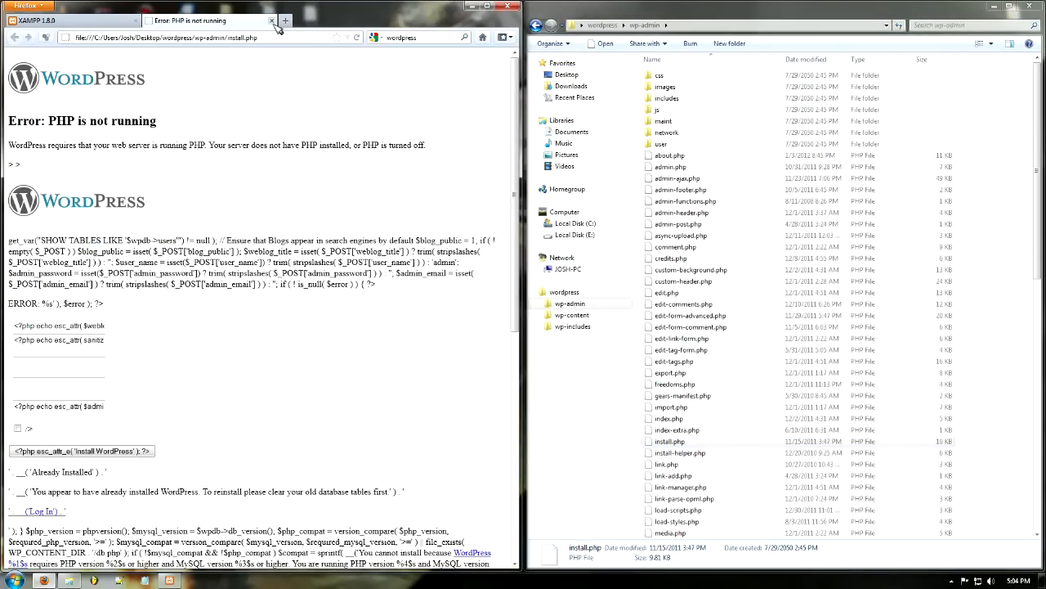
mouse_move(272, 23)
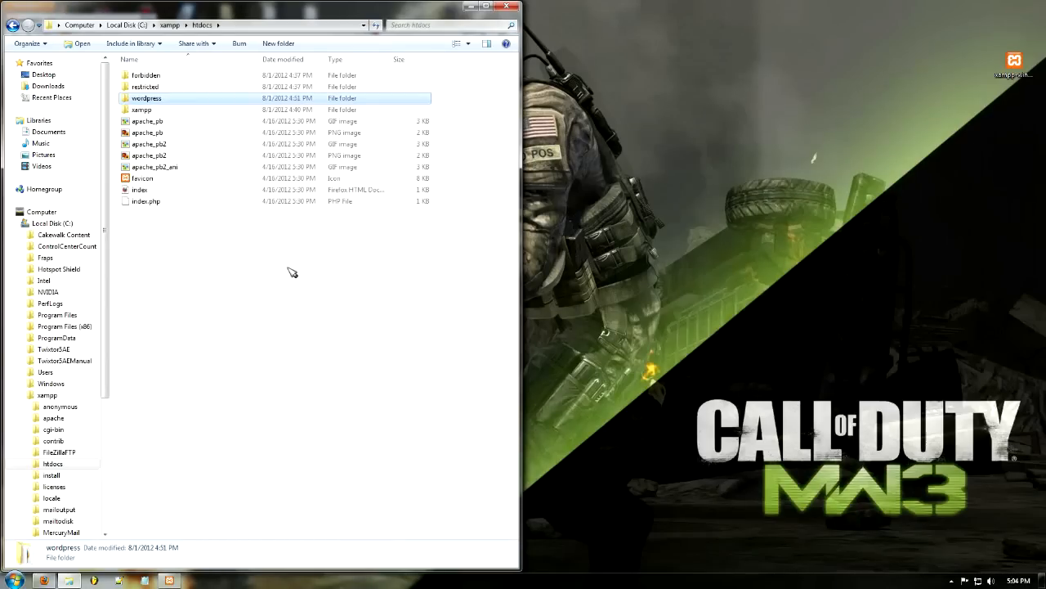
mouse_move(170, 102)
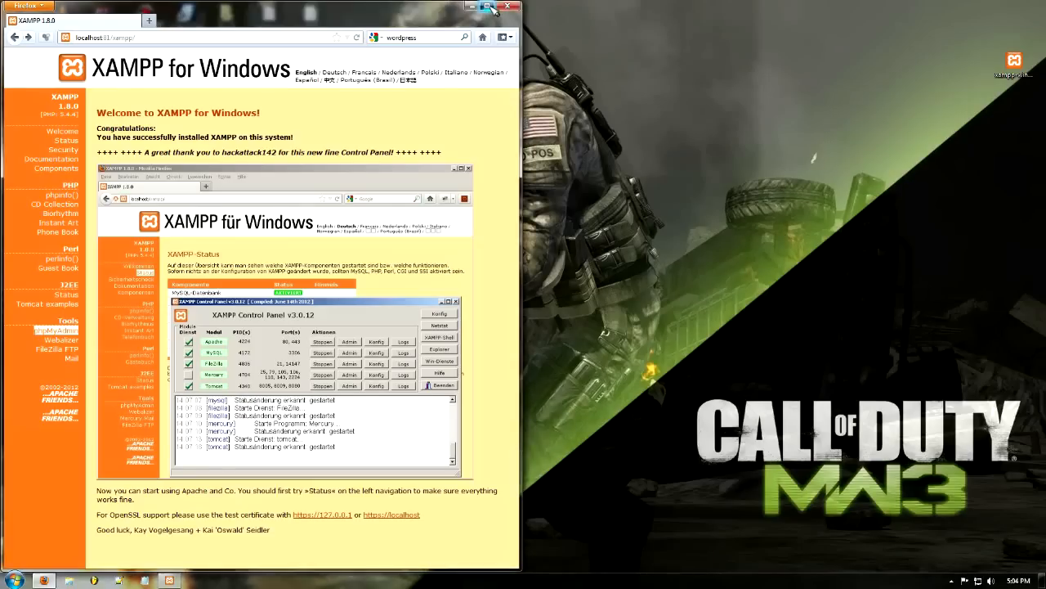
From the XAMPP page, go to phpMyAdmin's Databases list and create a database named wordpress.
left_click(483, 6)
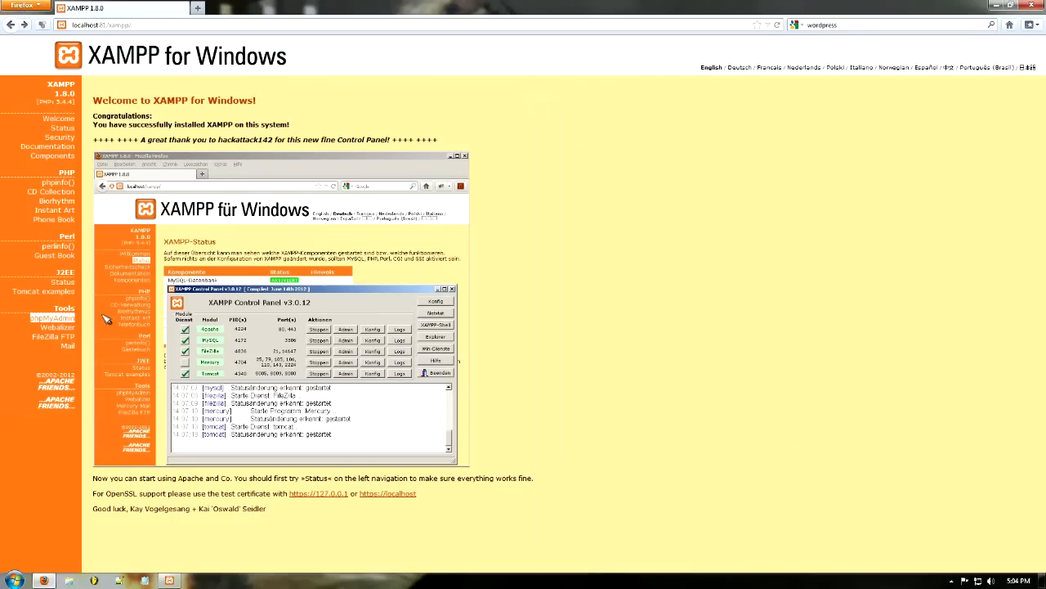
mouse_move(35, 333)
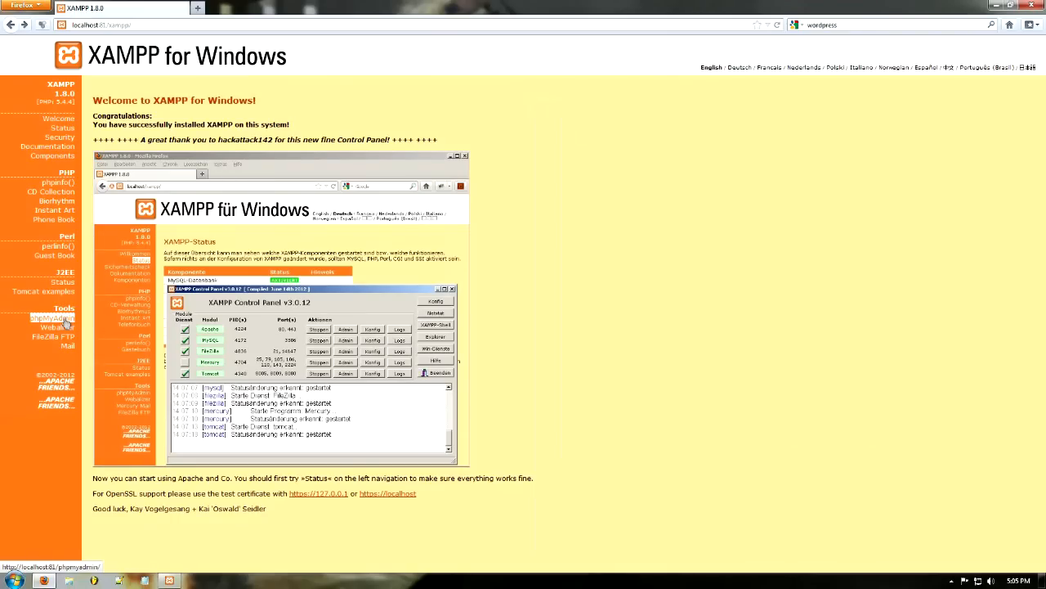
left_click(39, 319)
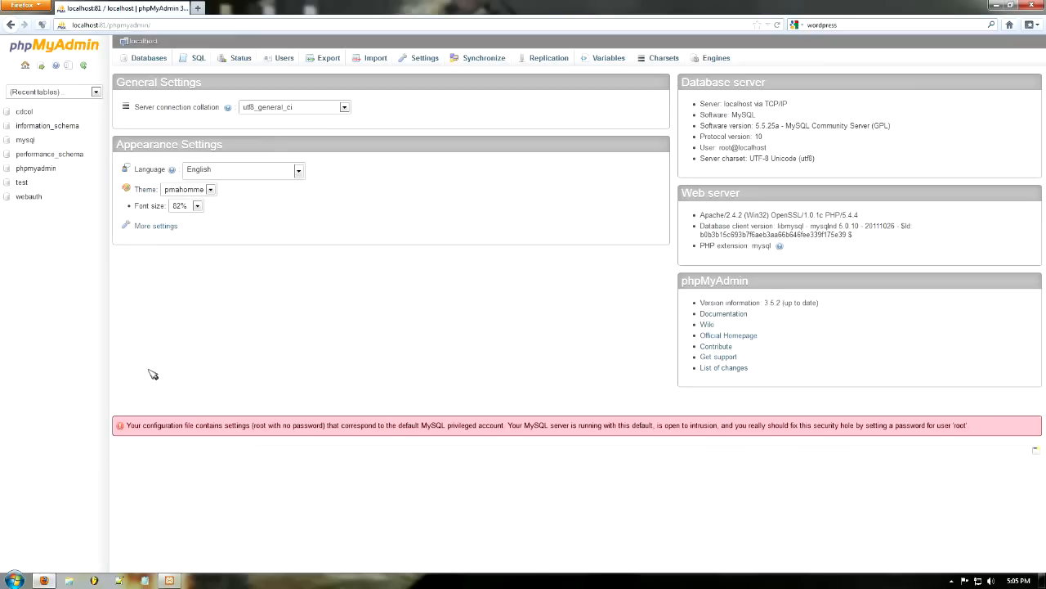
left_click(149, 59)
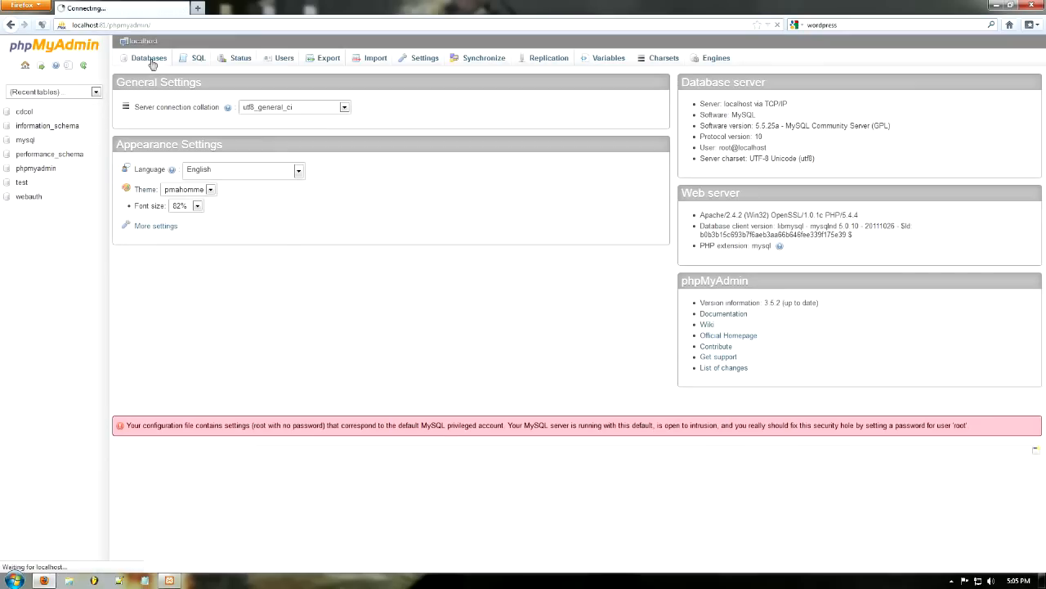
left_click(148, 59)
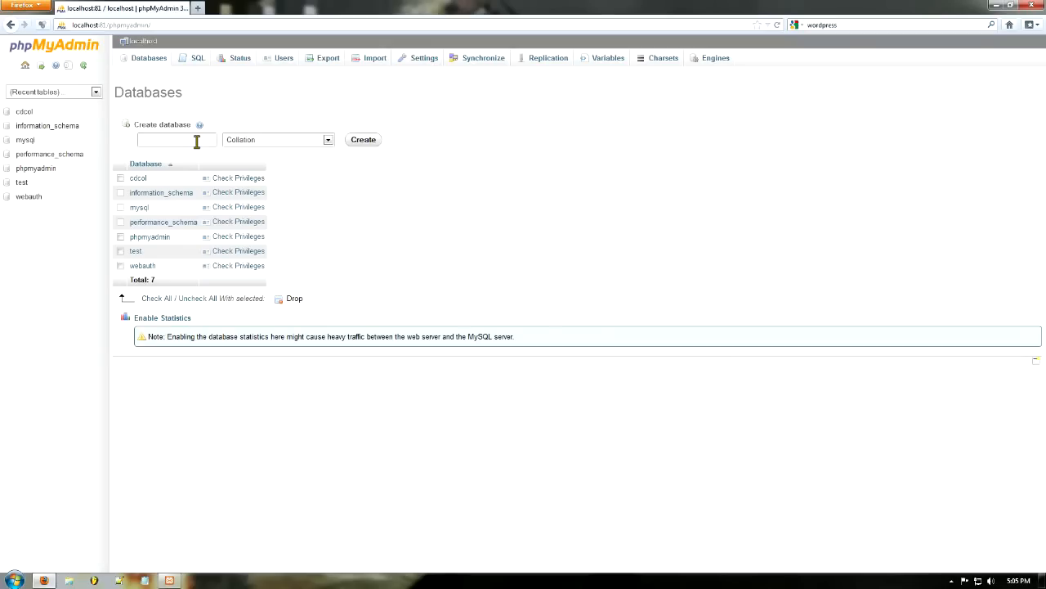
type("wordpress")
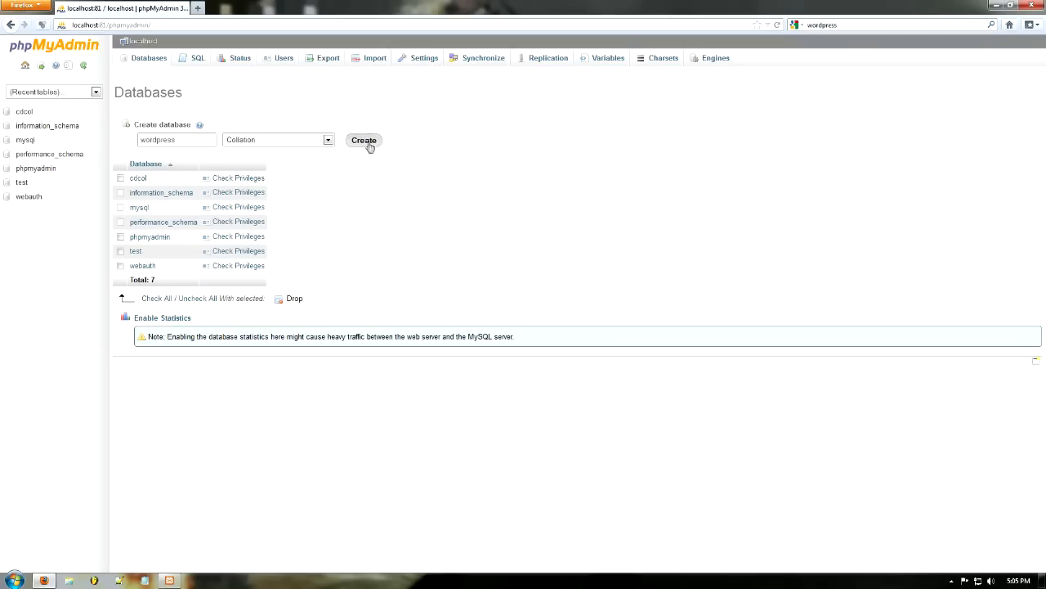
left_click(363, 141)
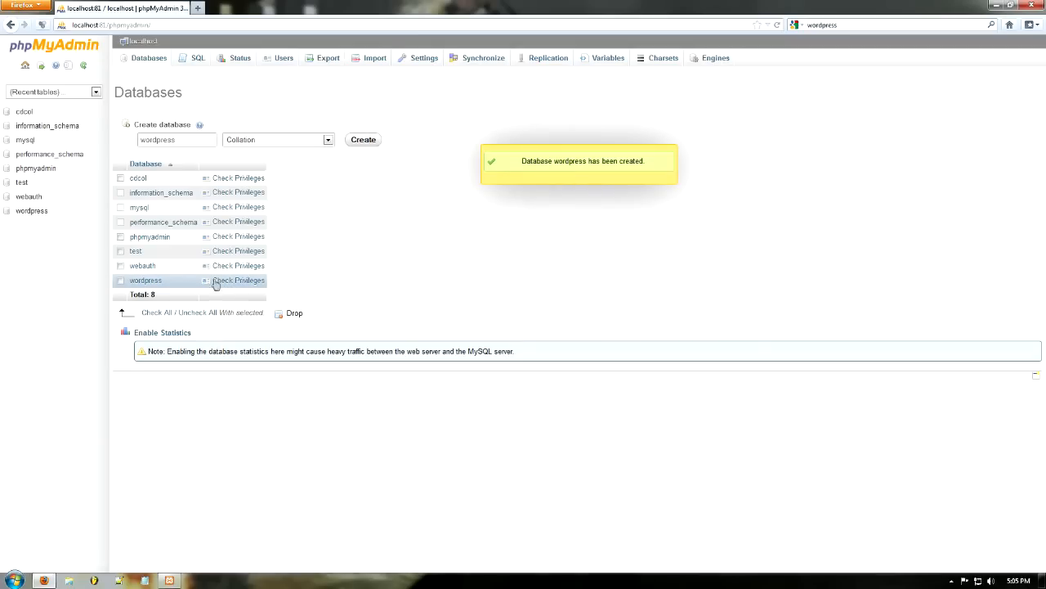
From the wordpress database's privileges, add a user gecko restricted to the local host.
left_click(239, 280)
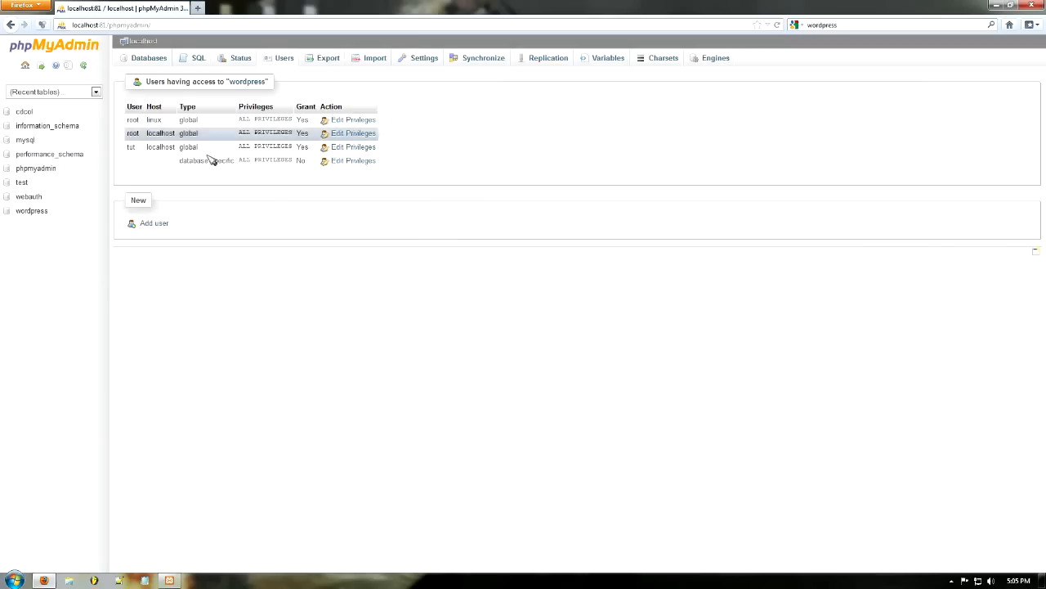
mouse_move(156, 233)
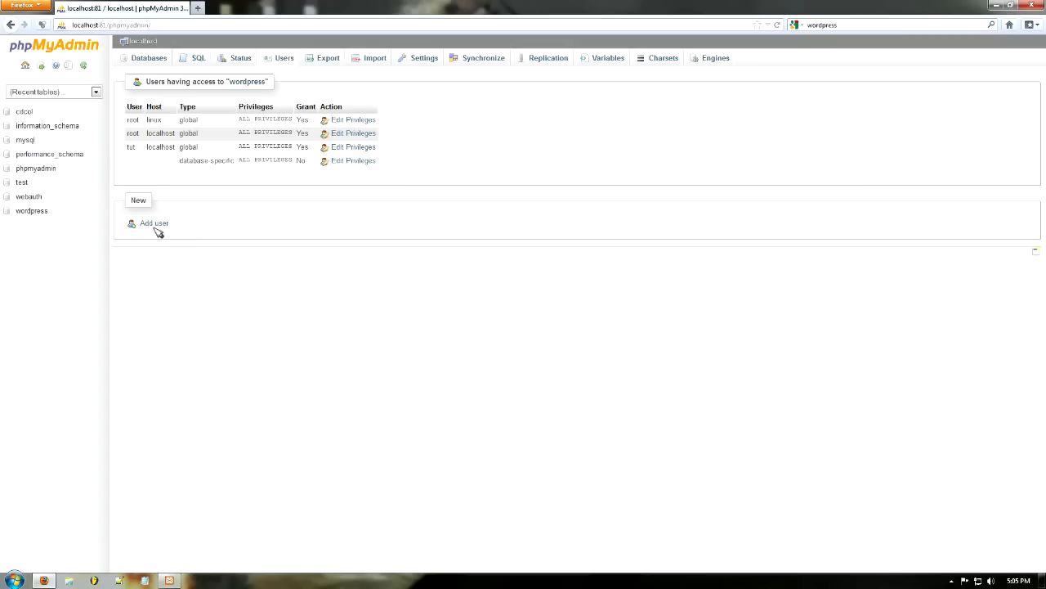
mouse_move(157, 229)
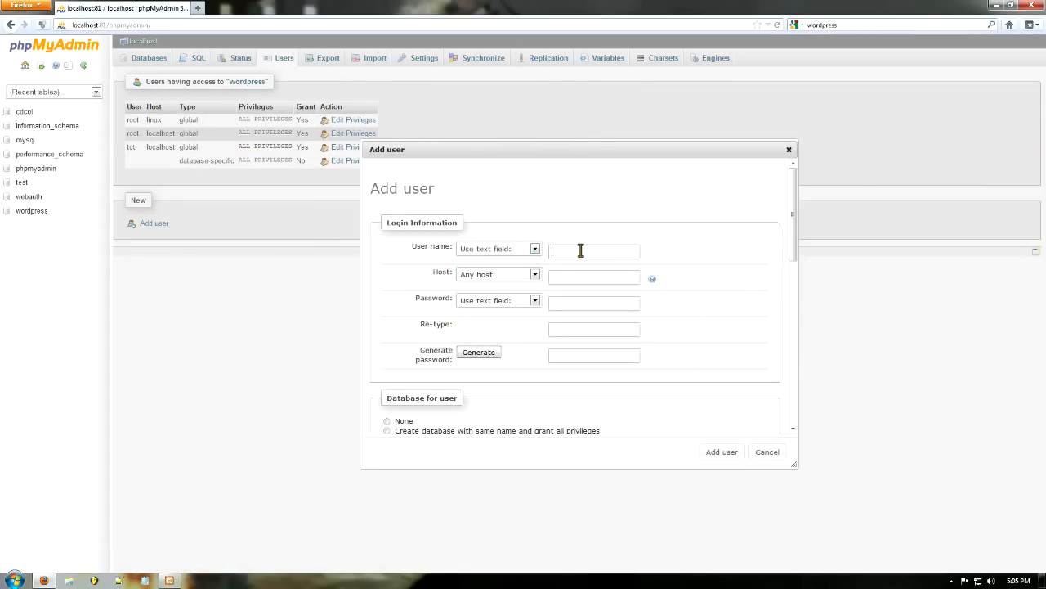
type("gecko")
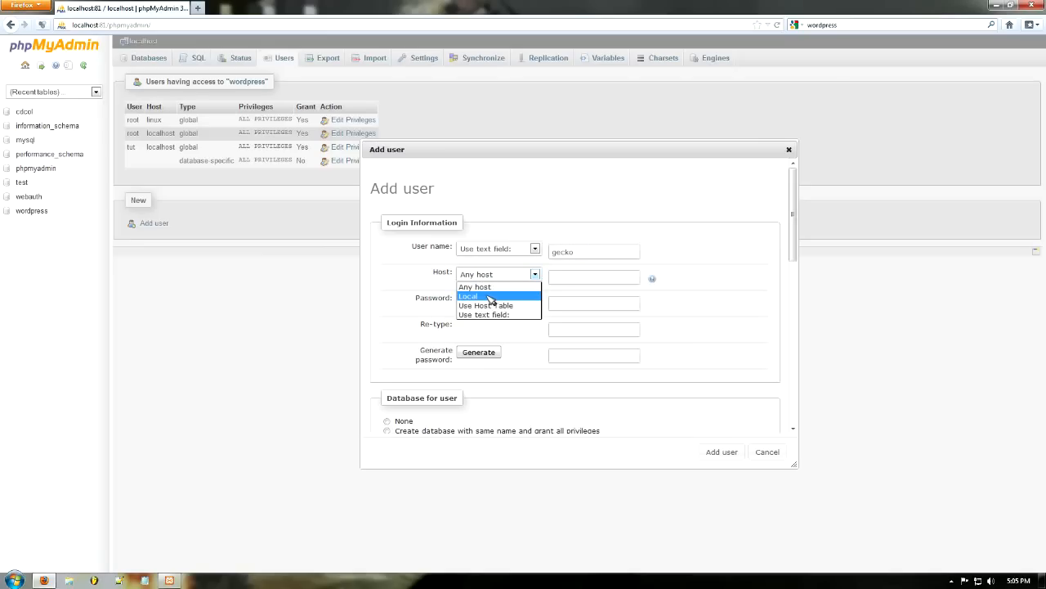
left_click(480, 296)
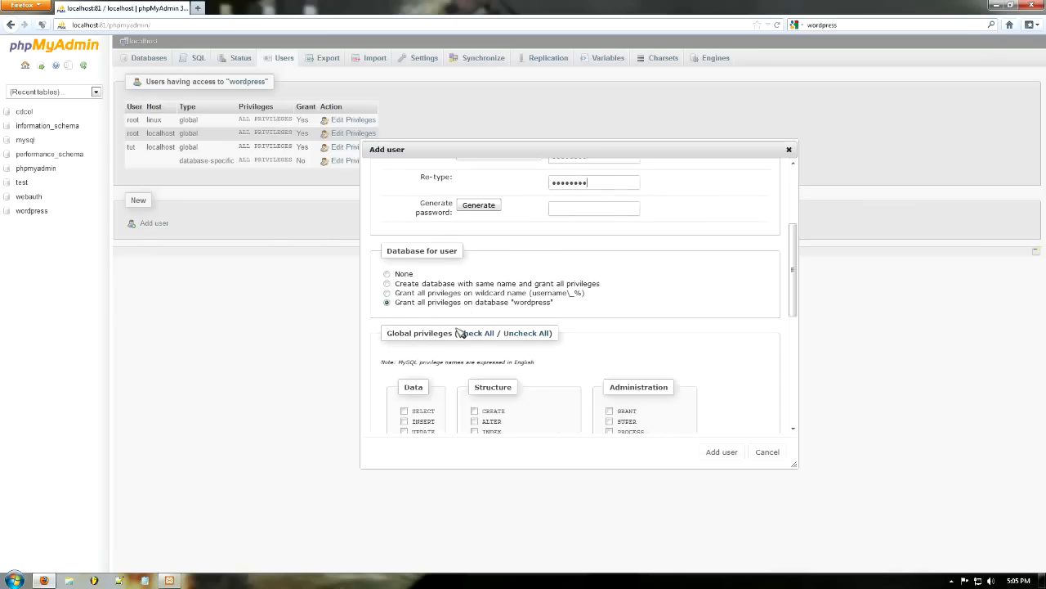
Grant gecko every global privilege with a password and create the account.
scroll("down", 3)
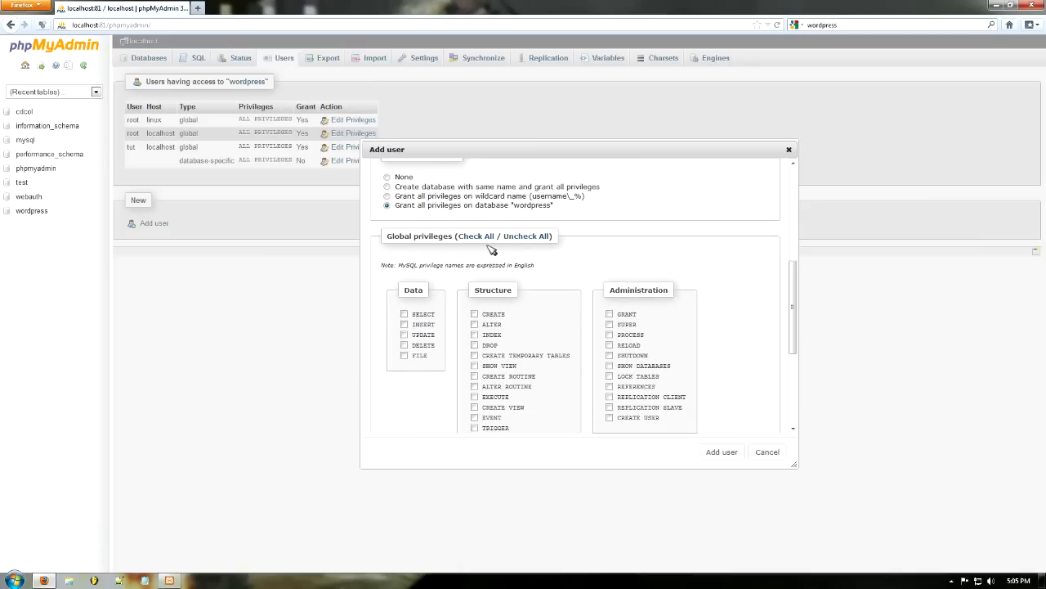
left_click(477, 236)
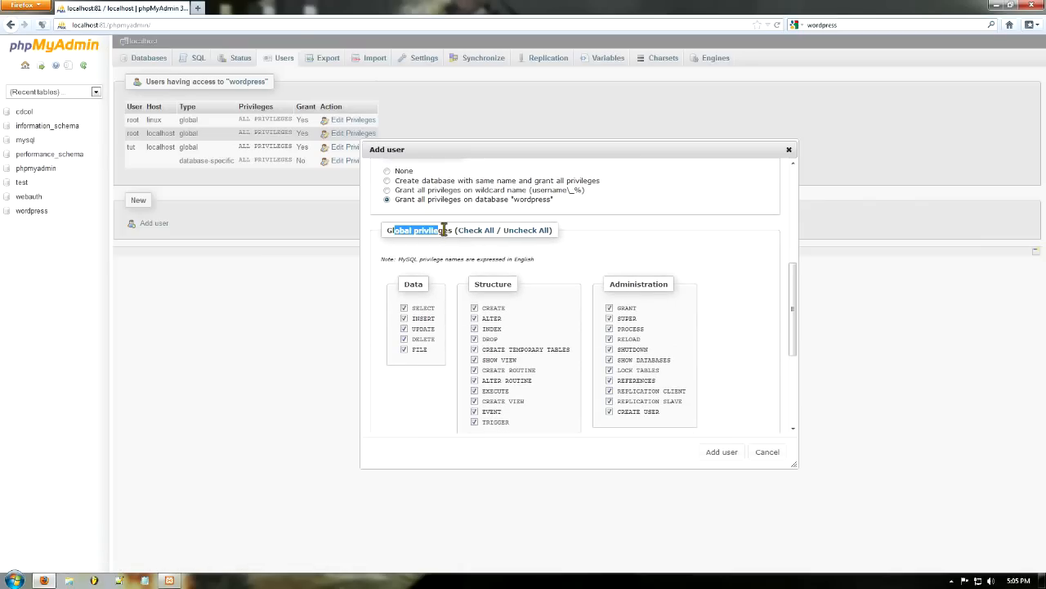
scroll("down", 3)
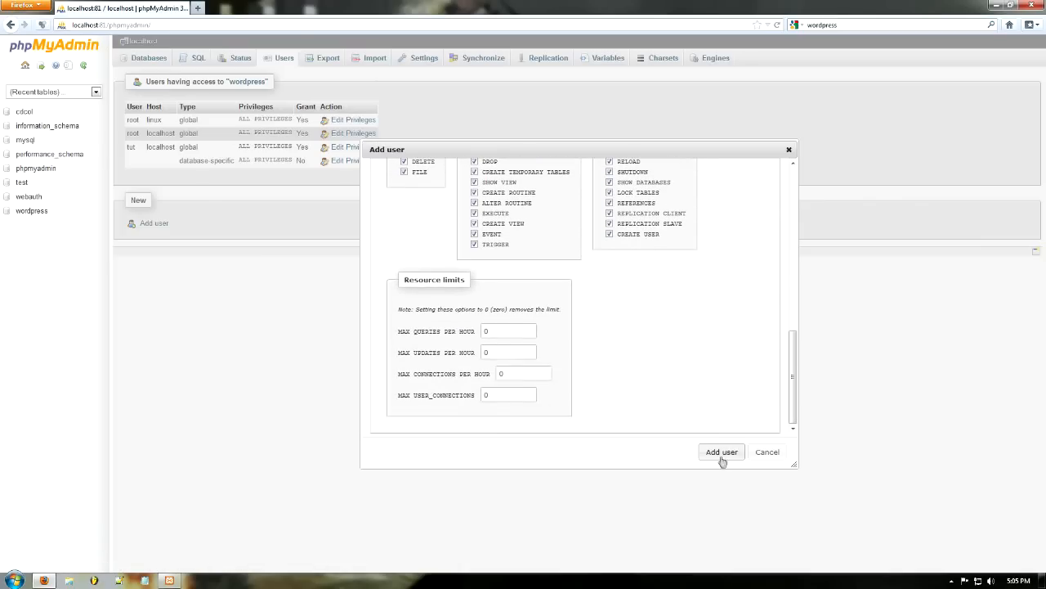
left_click(721, 451)
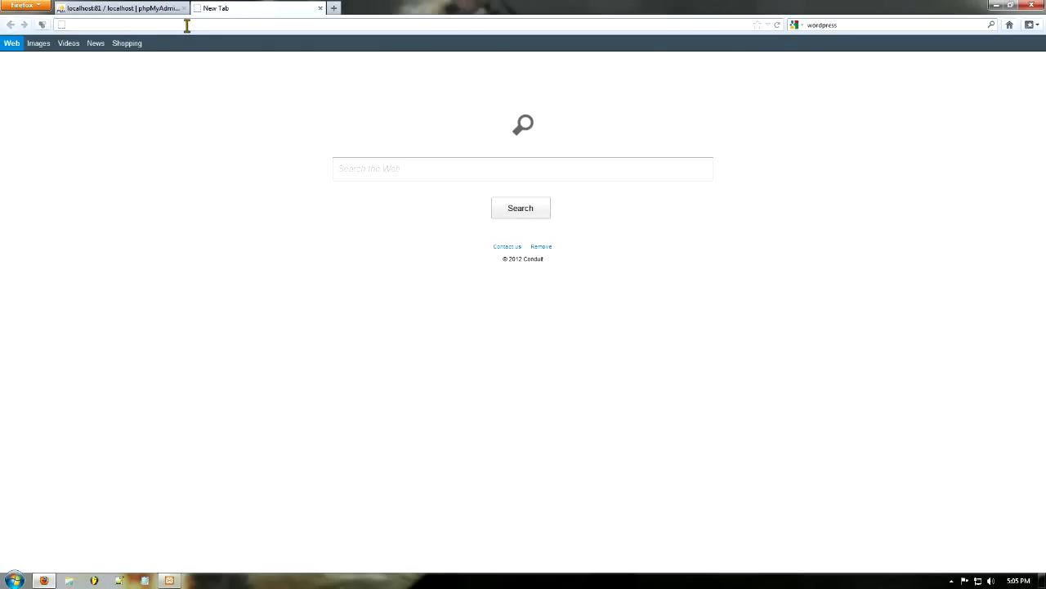
Load localhost/wordpress, which reports the wp-config.php file is missing.
type("localhost:81/word")
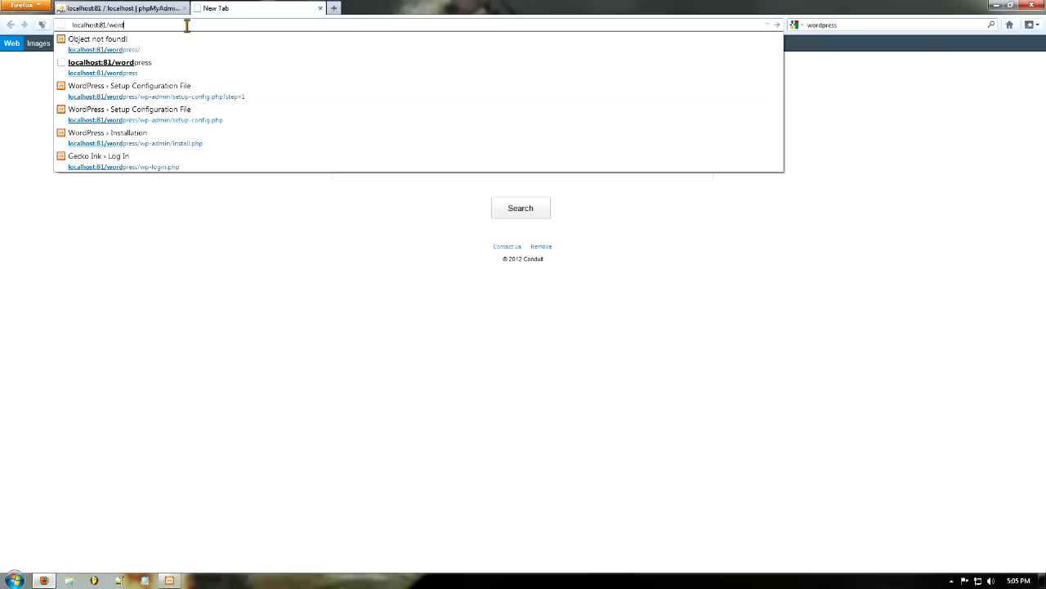
left_click(124, 72)
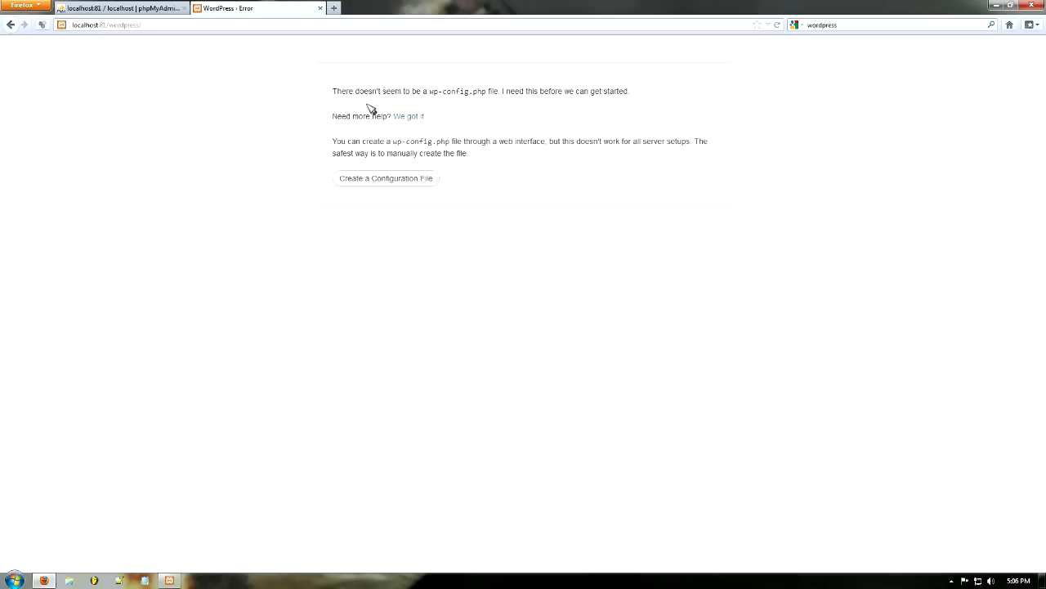
left_click_drag(380, 91, 520, 92)
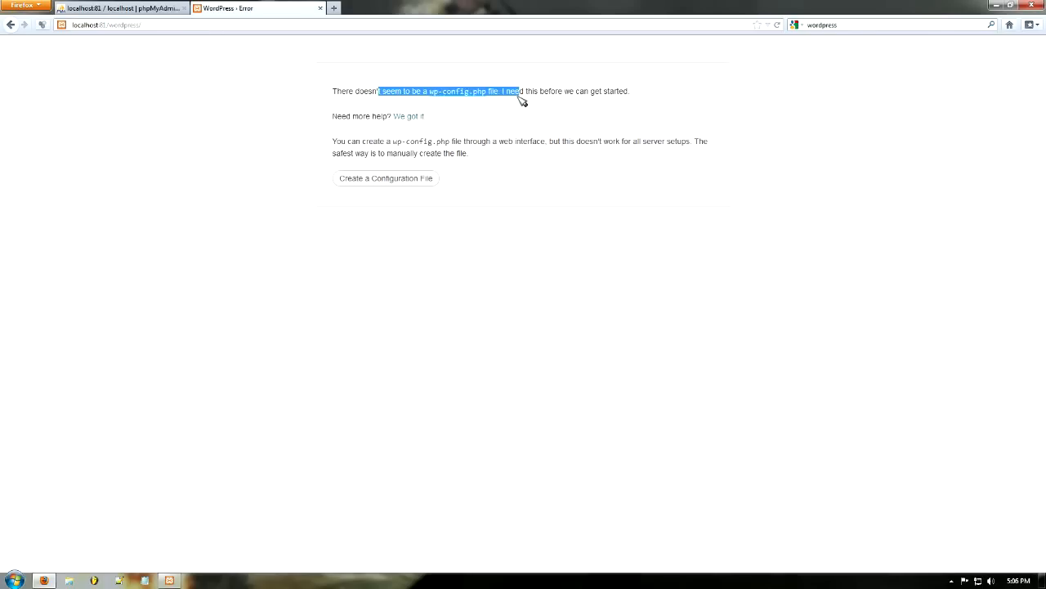
mouse_move(380, 187)
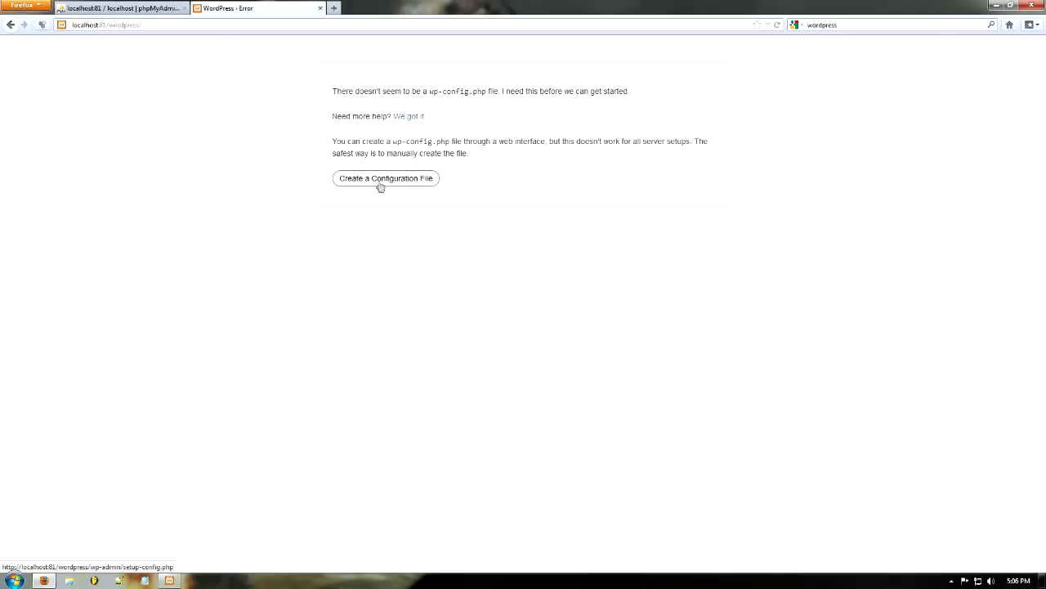
Start creating the configuration file and continue to the database connection form.
left_click(386, 179)
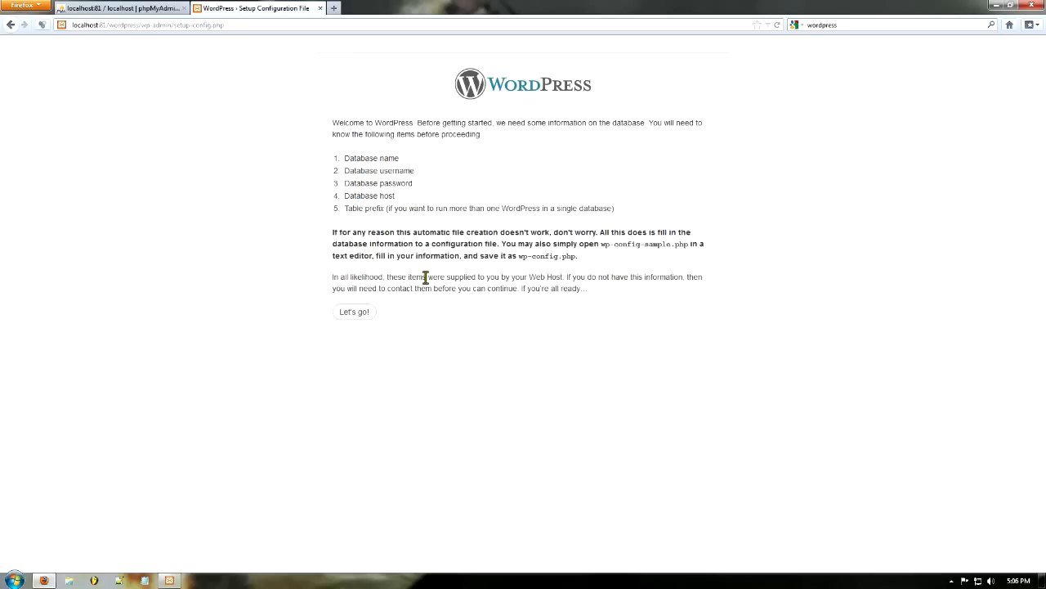
left_click(353, 311)
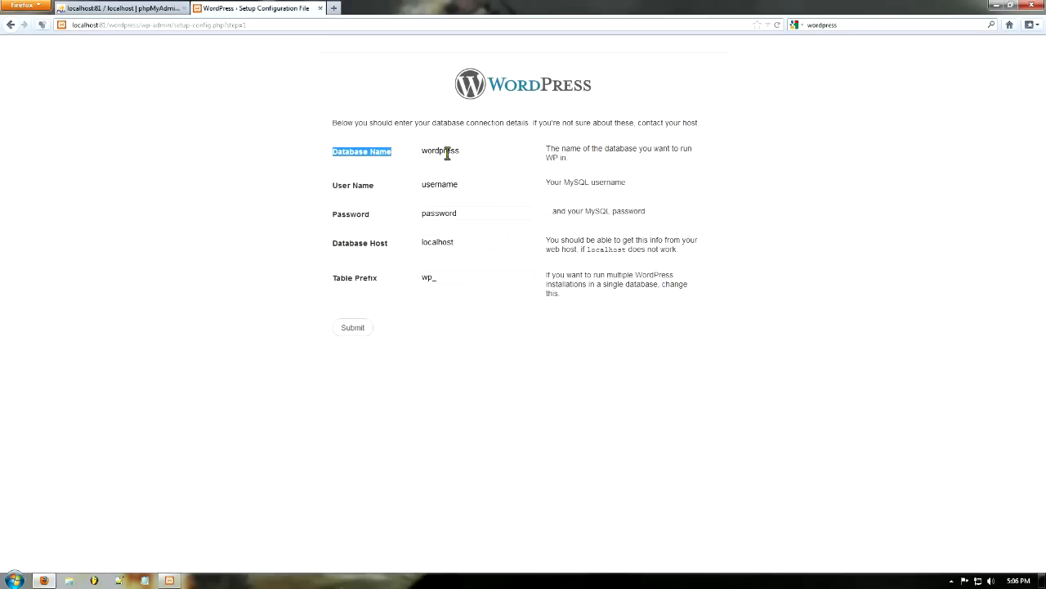
double_click(441, 150)
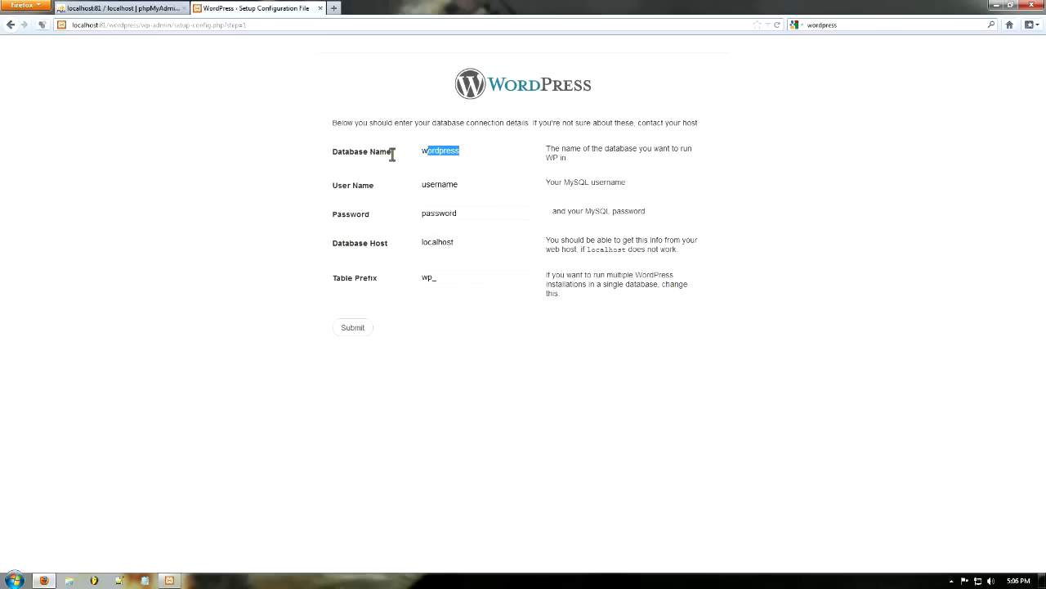
type("gecko")
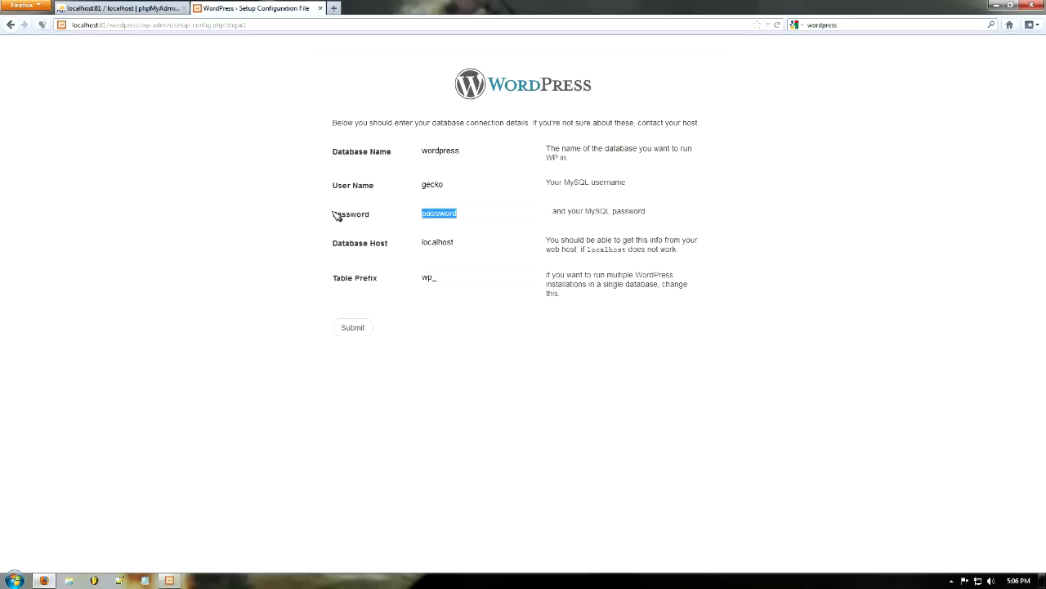
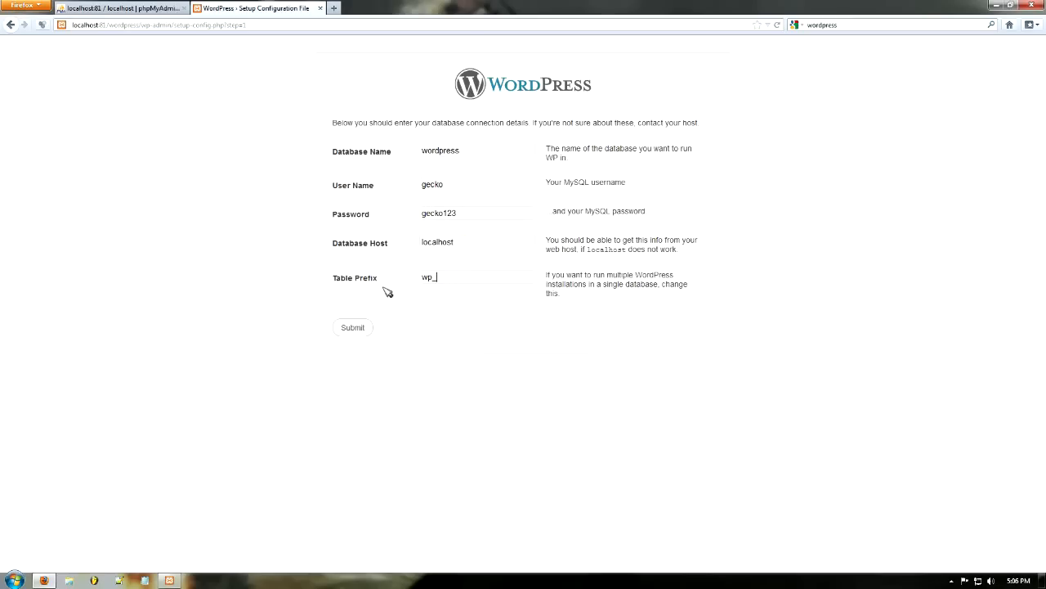
mouse_move(354, 330)
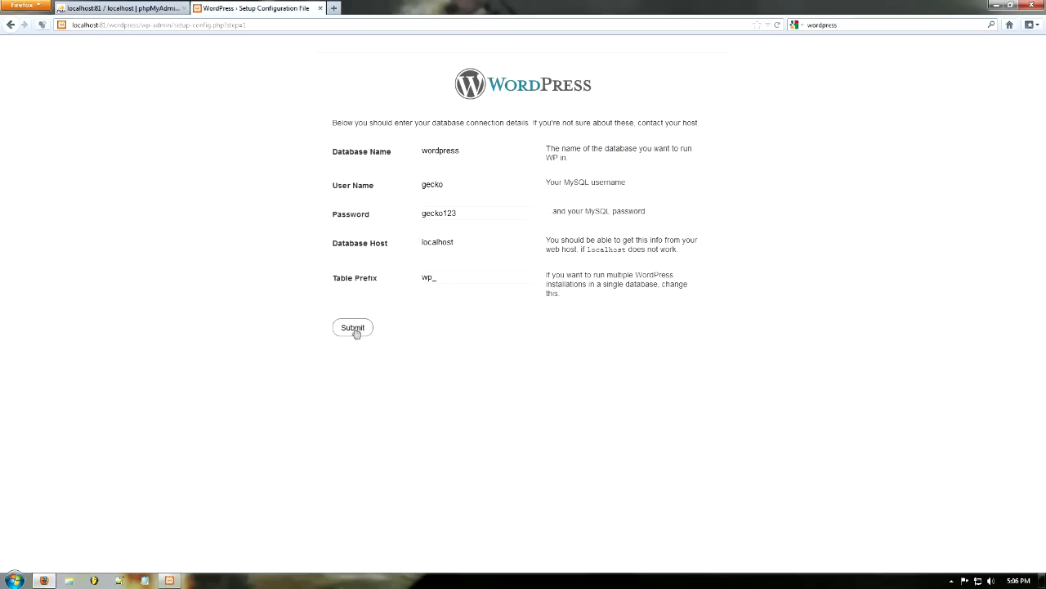
left_click(353, 327)
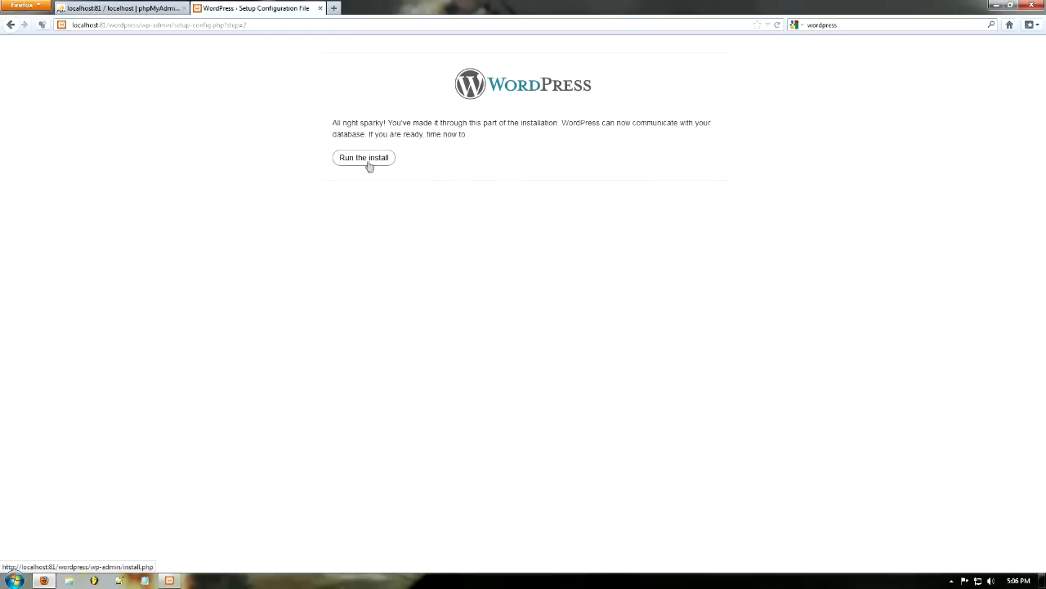
Run the install with site title Gecko Ink, username admin, a password and an e-mail address.
left_click(363, 156)
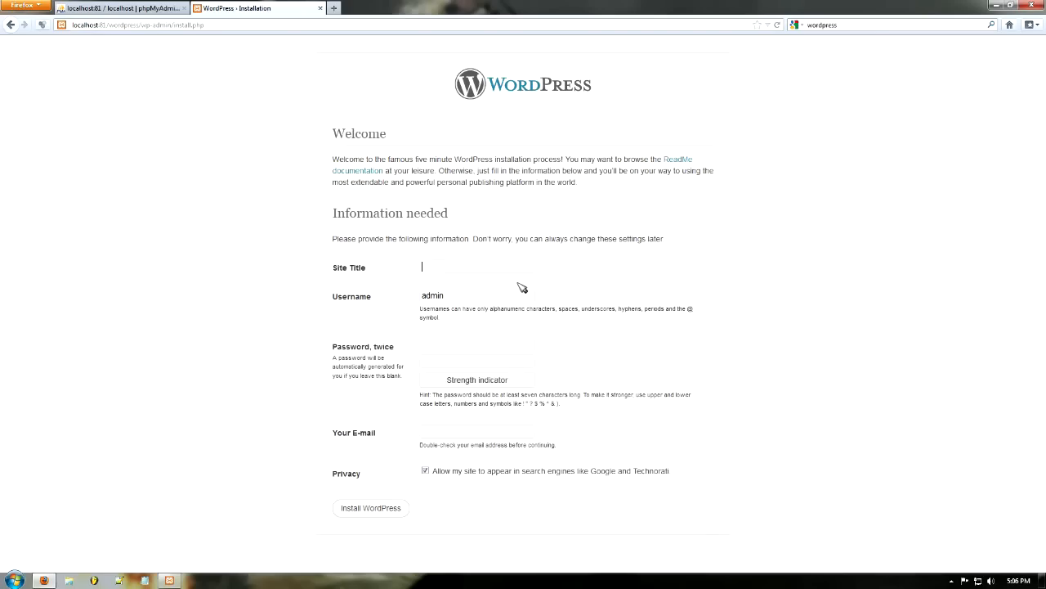
mouse_move(444, 267)
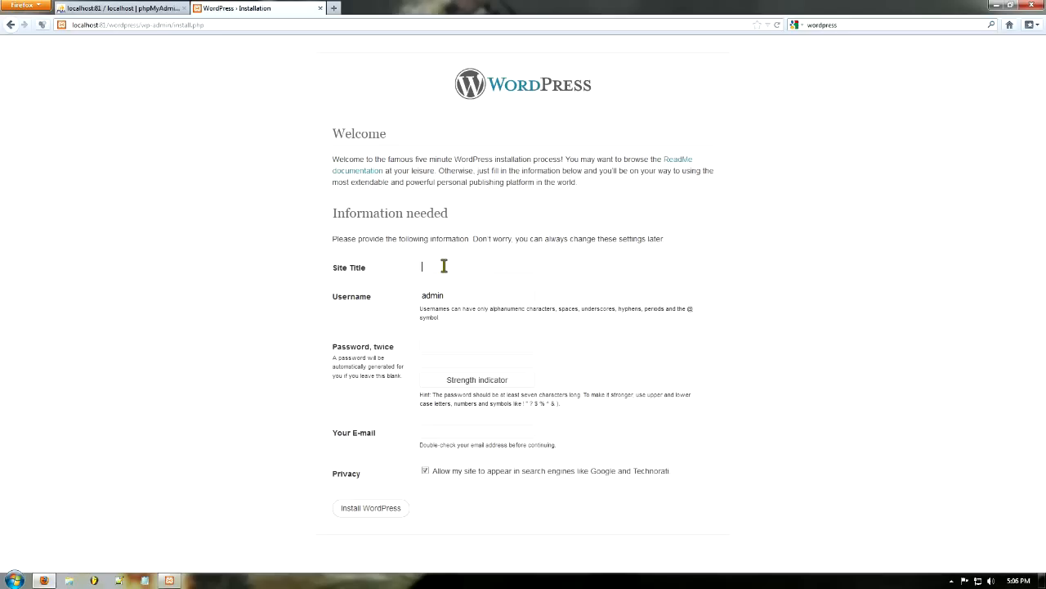
type("Gecko link")
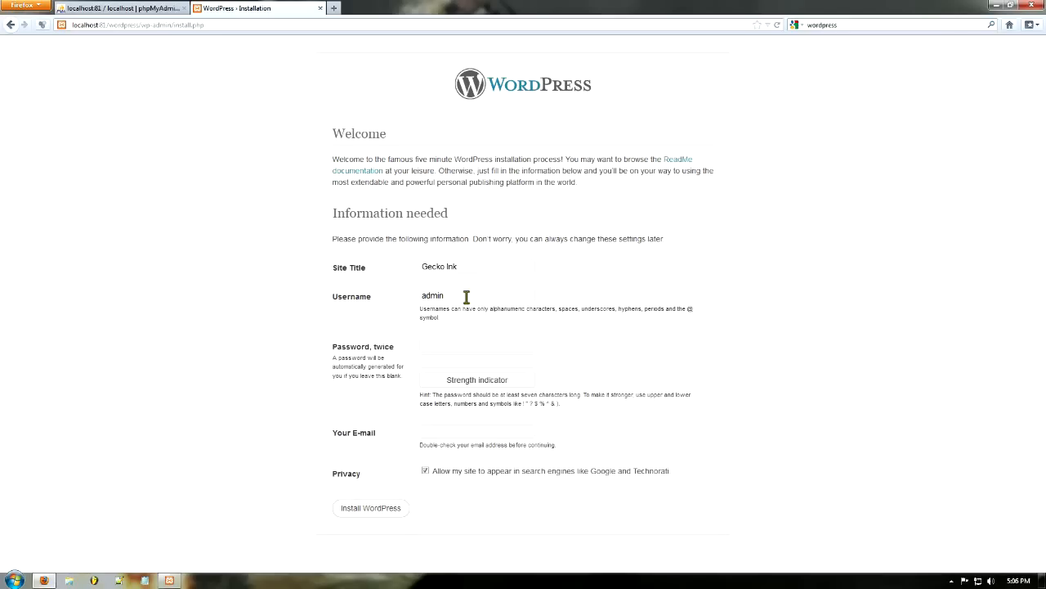
double_click(431, 294)
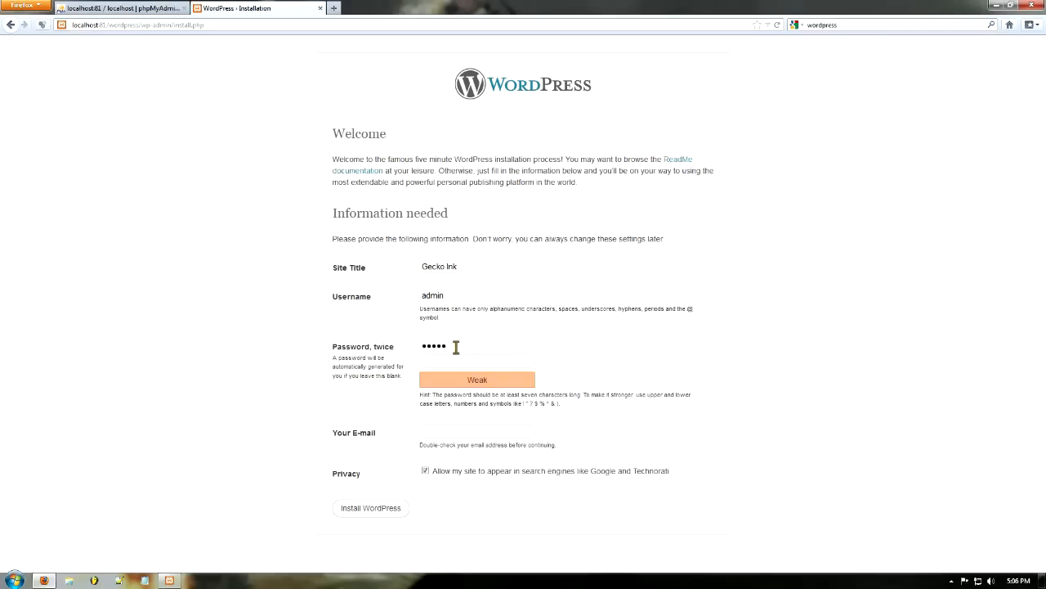
type("•••••")
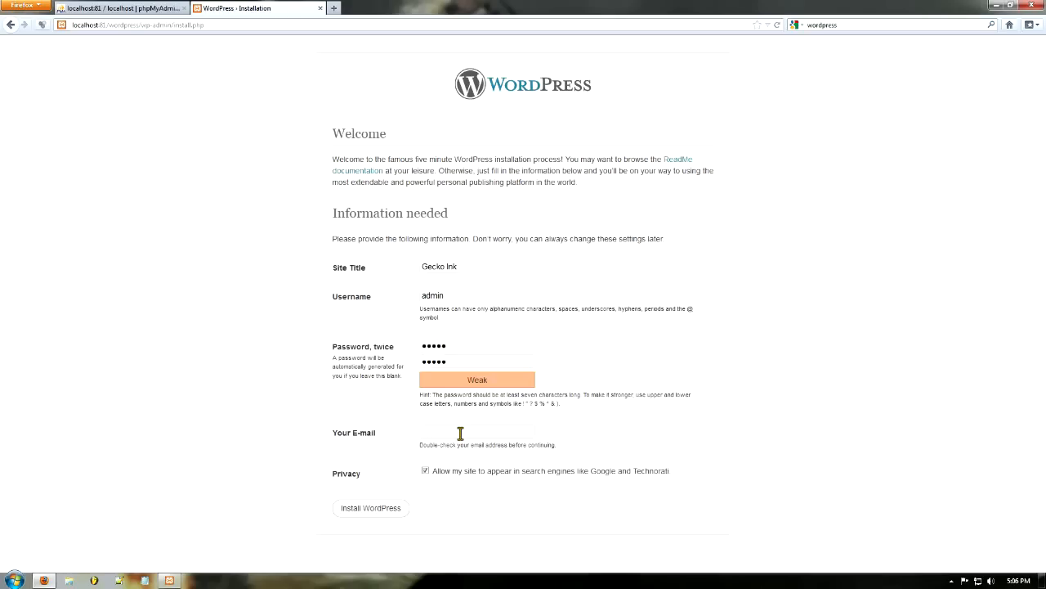
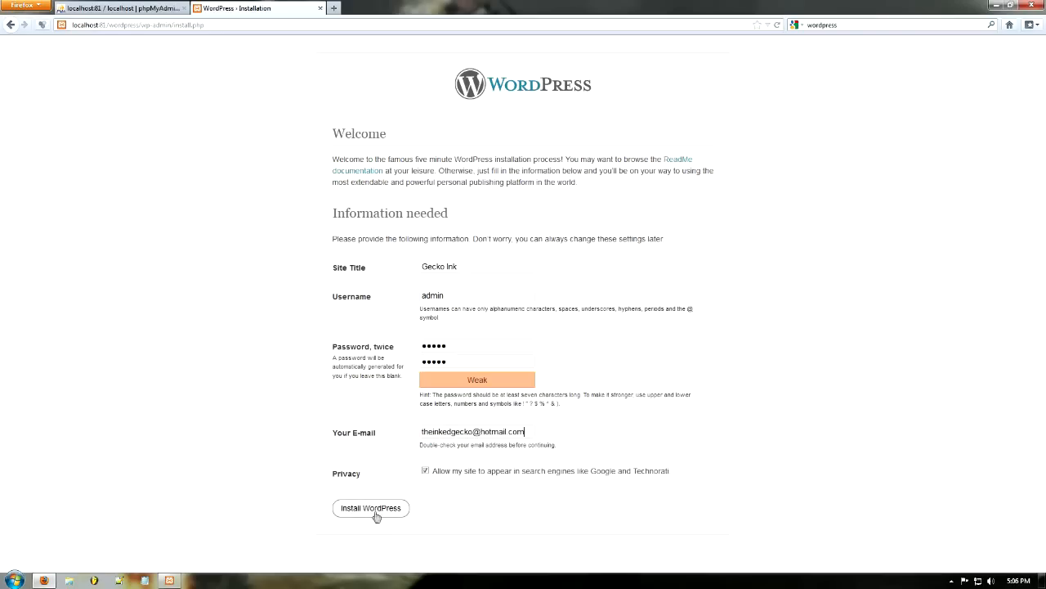
left_click(370, 507)
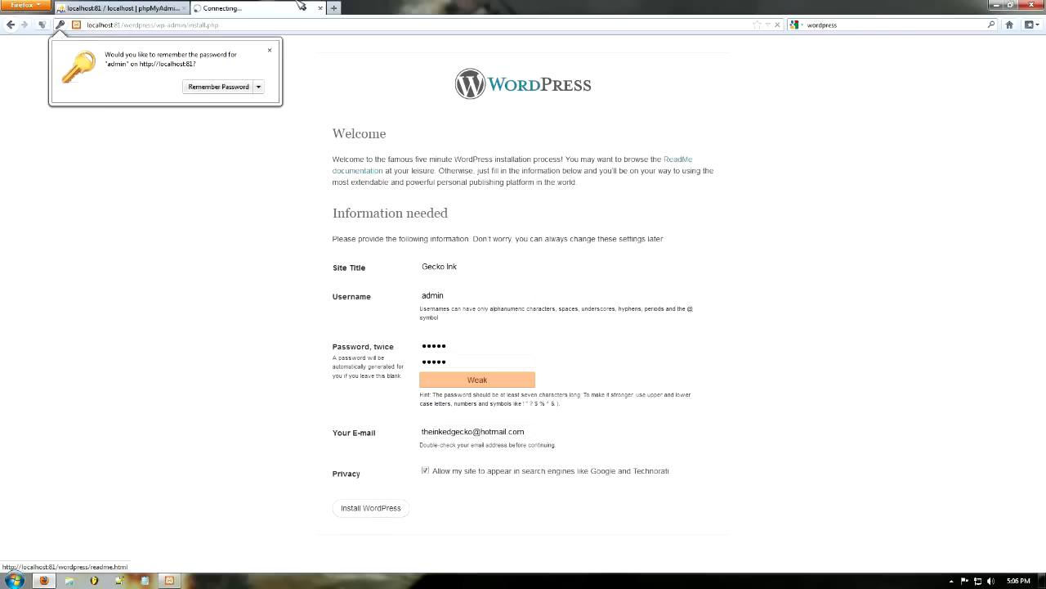
Dismiss Firefox's Remember Password prompt and let the Success! page for admin load.
left_click(268, 54)
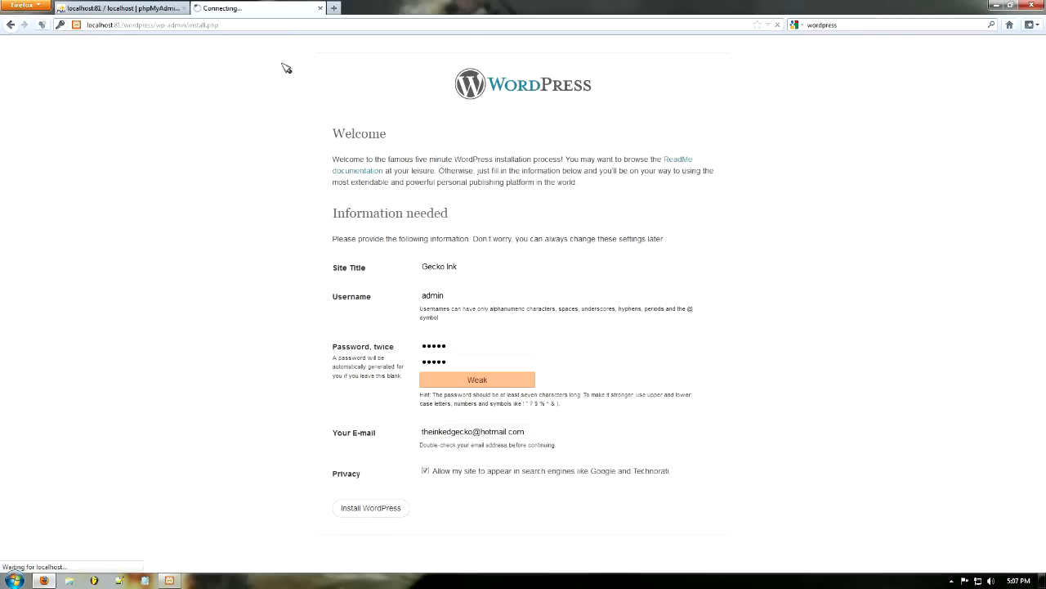
mouse_move(340, 177)
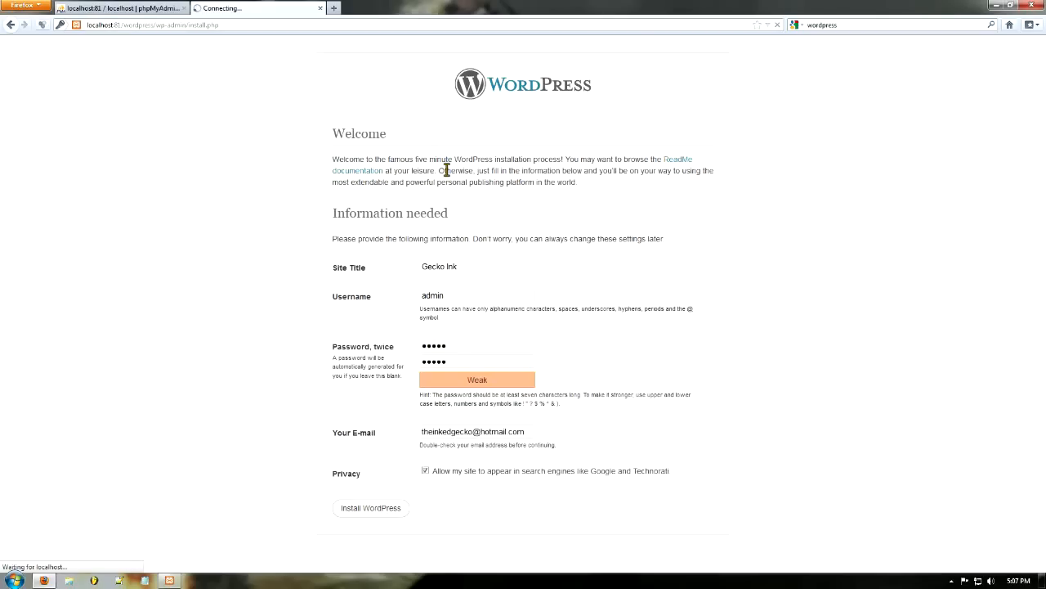
mouse_move(458, 211)
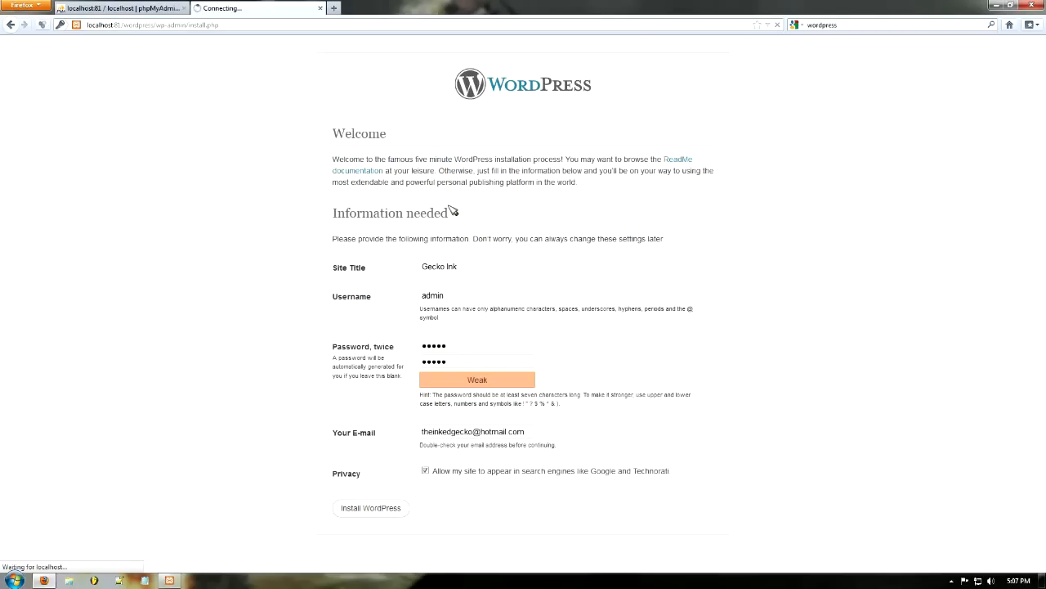
left_click(370, 507)
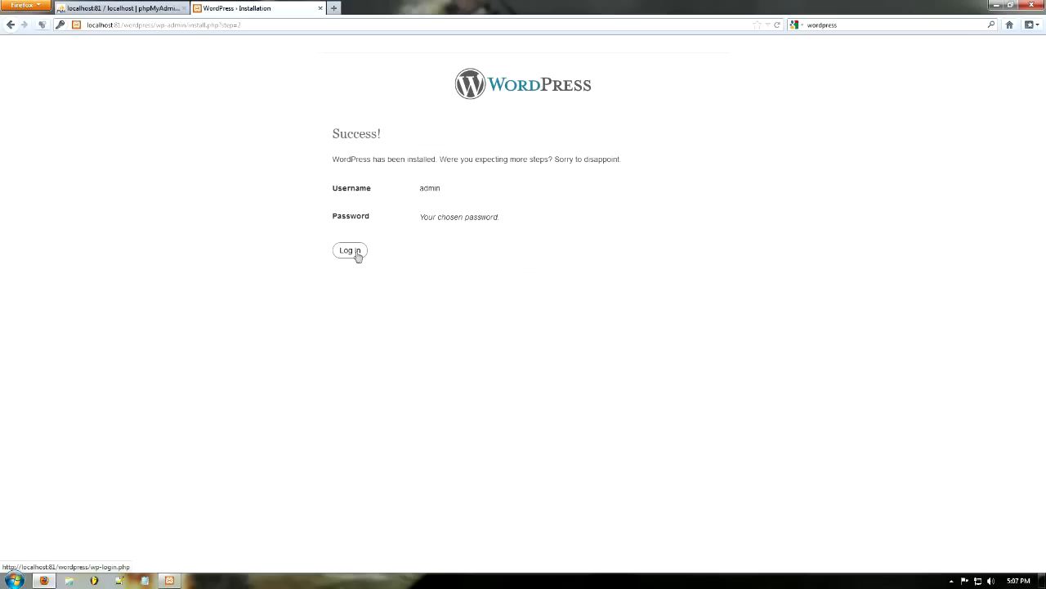
Log in as admin with the password and Remember Me ticked, reaching the Dashboard.
left_click(350, 250)
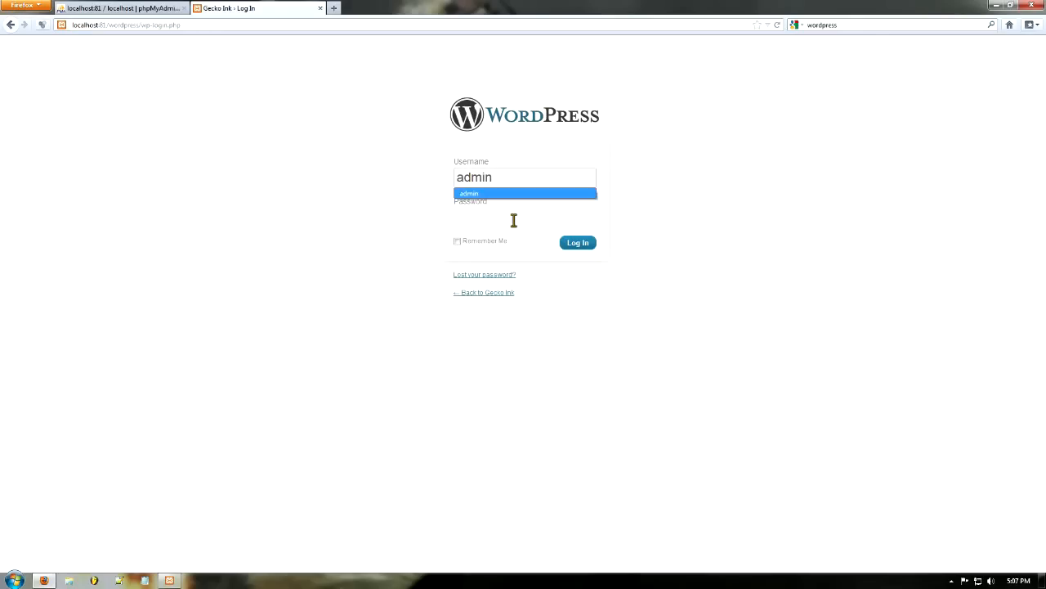
type("•••••")
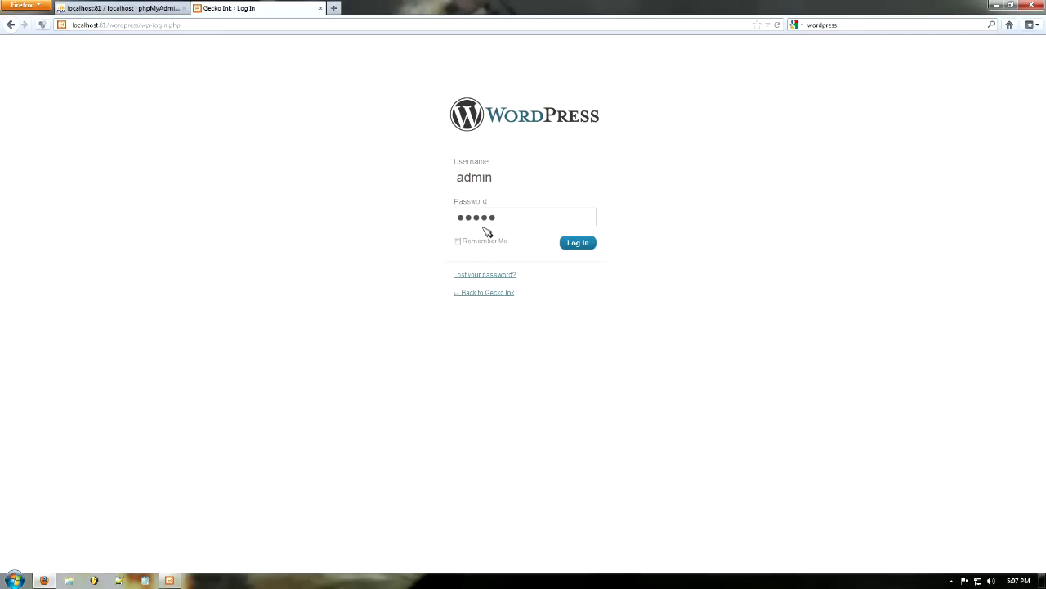
left_click(578, 242)
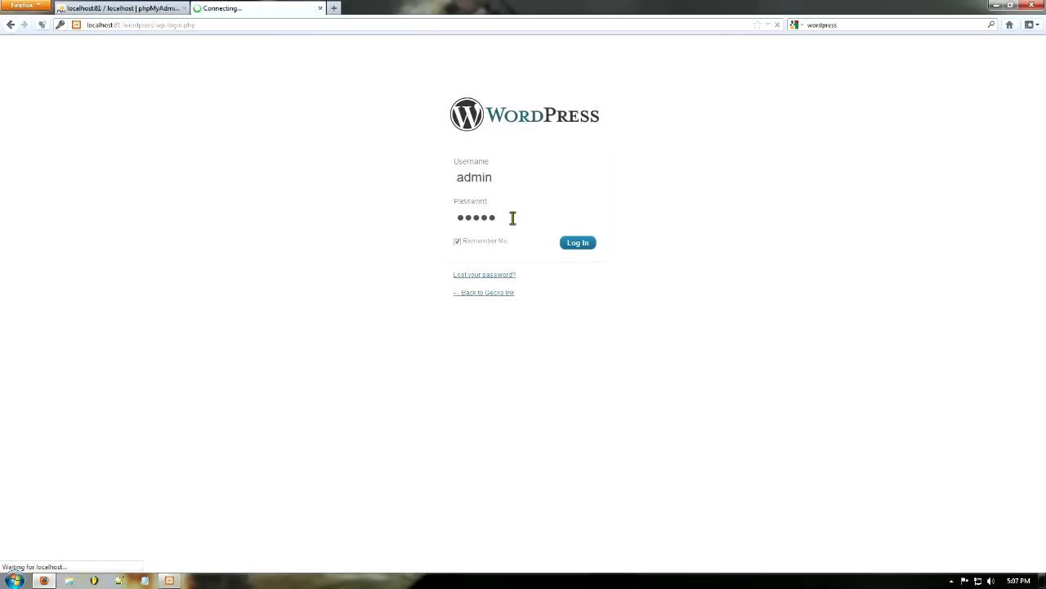
left_click(577, 242)
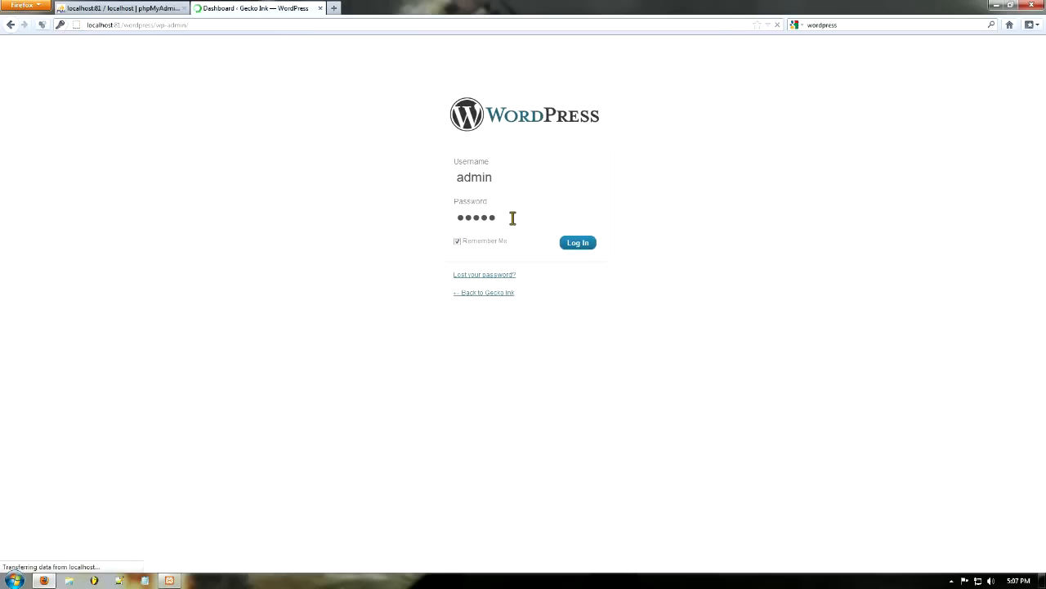
left_click(579, 242)
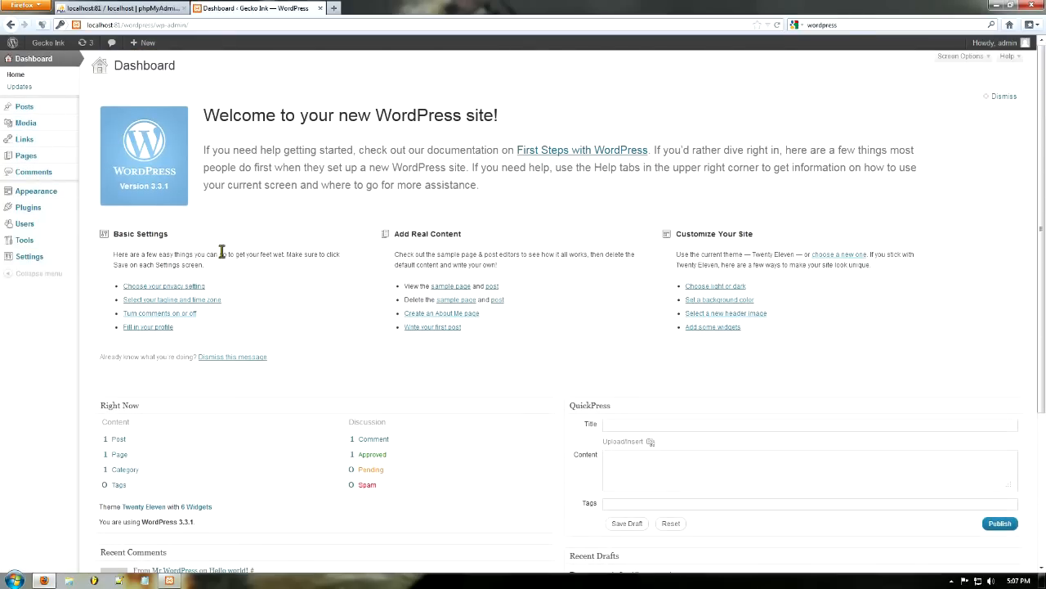
mouse_move(593, 160)
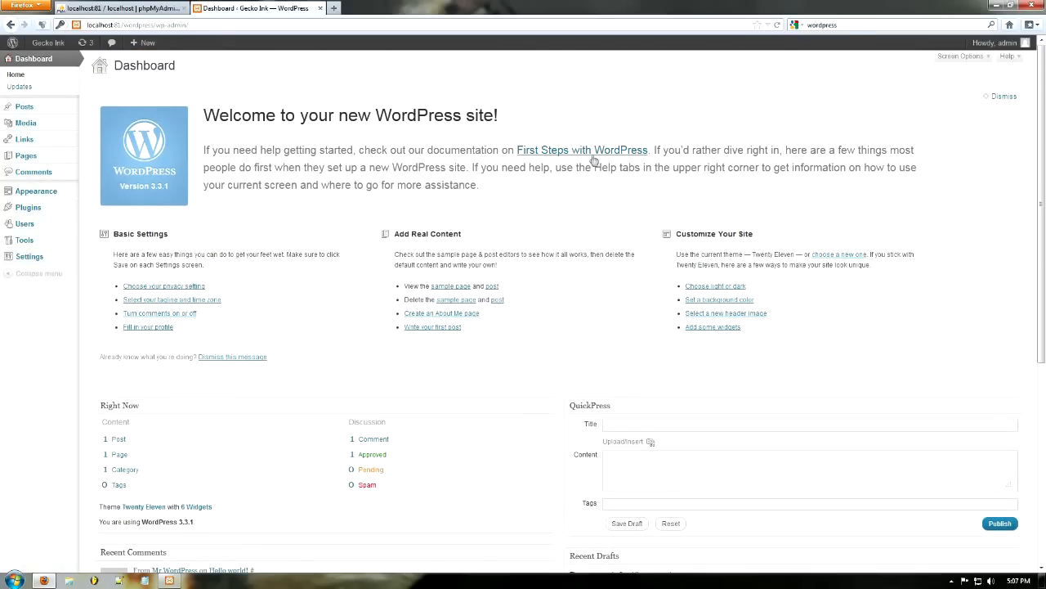
mouse_move(512, 189)
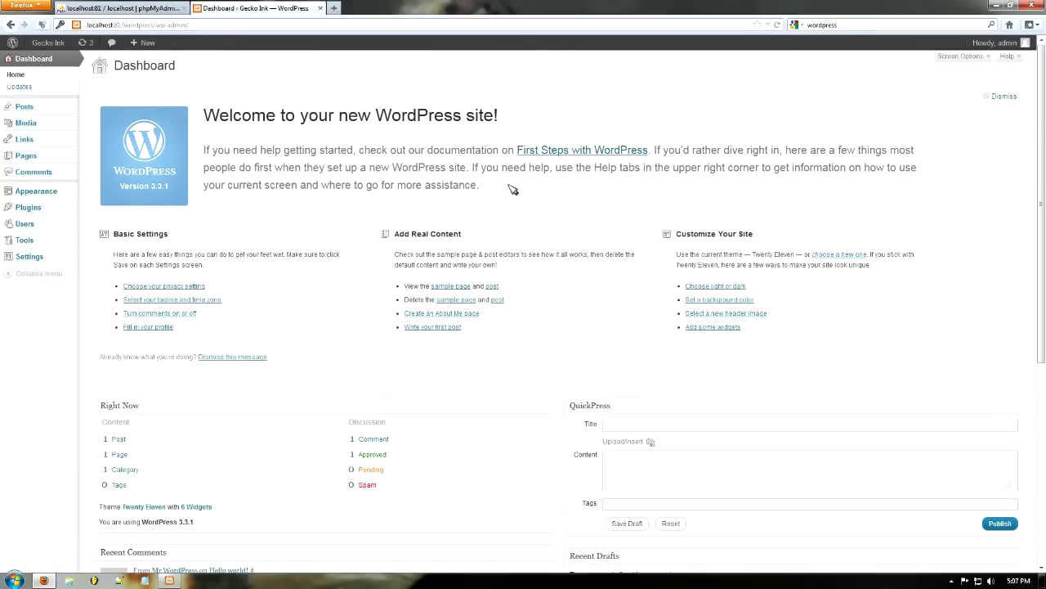
mouse_move(418, 84)
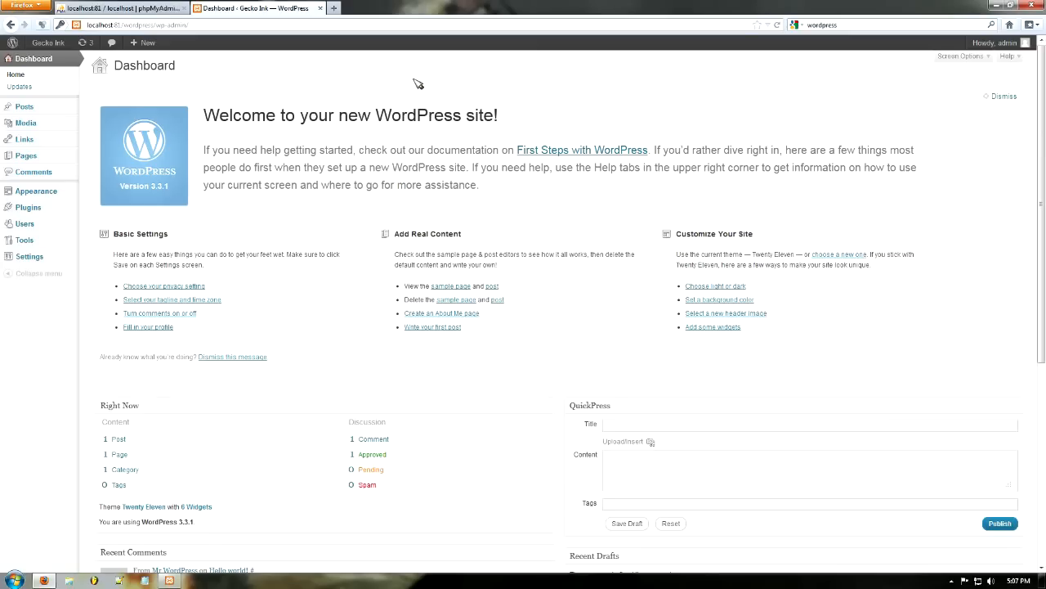
mouse_move(417, 85)
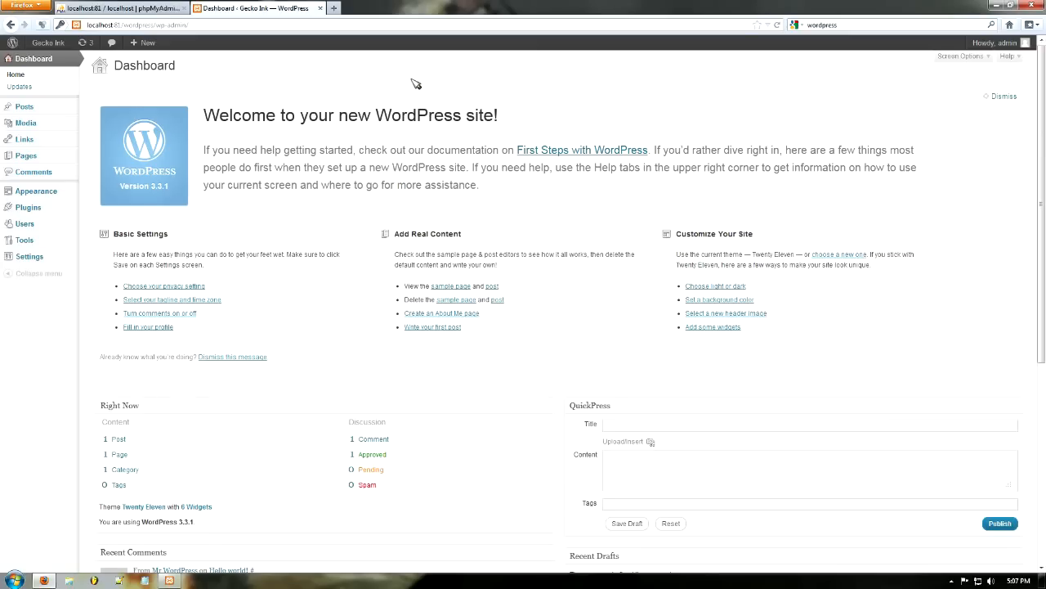